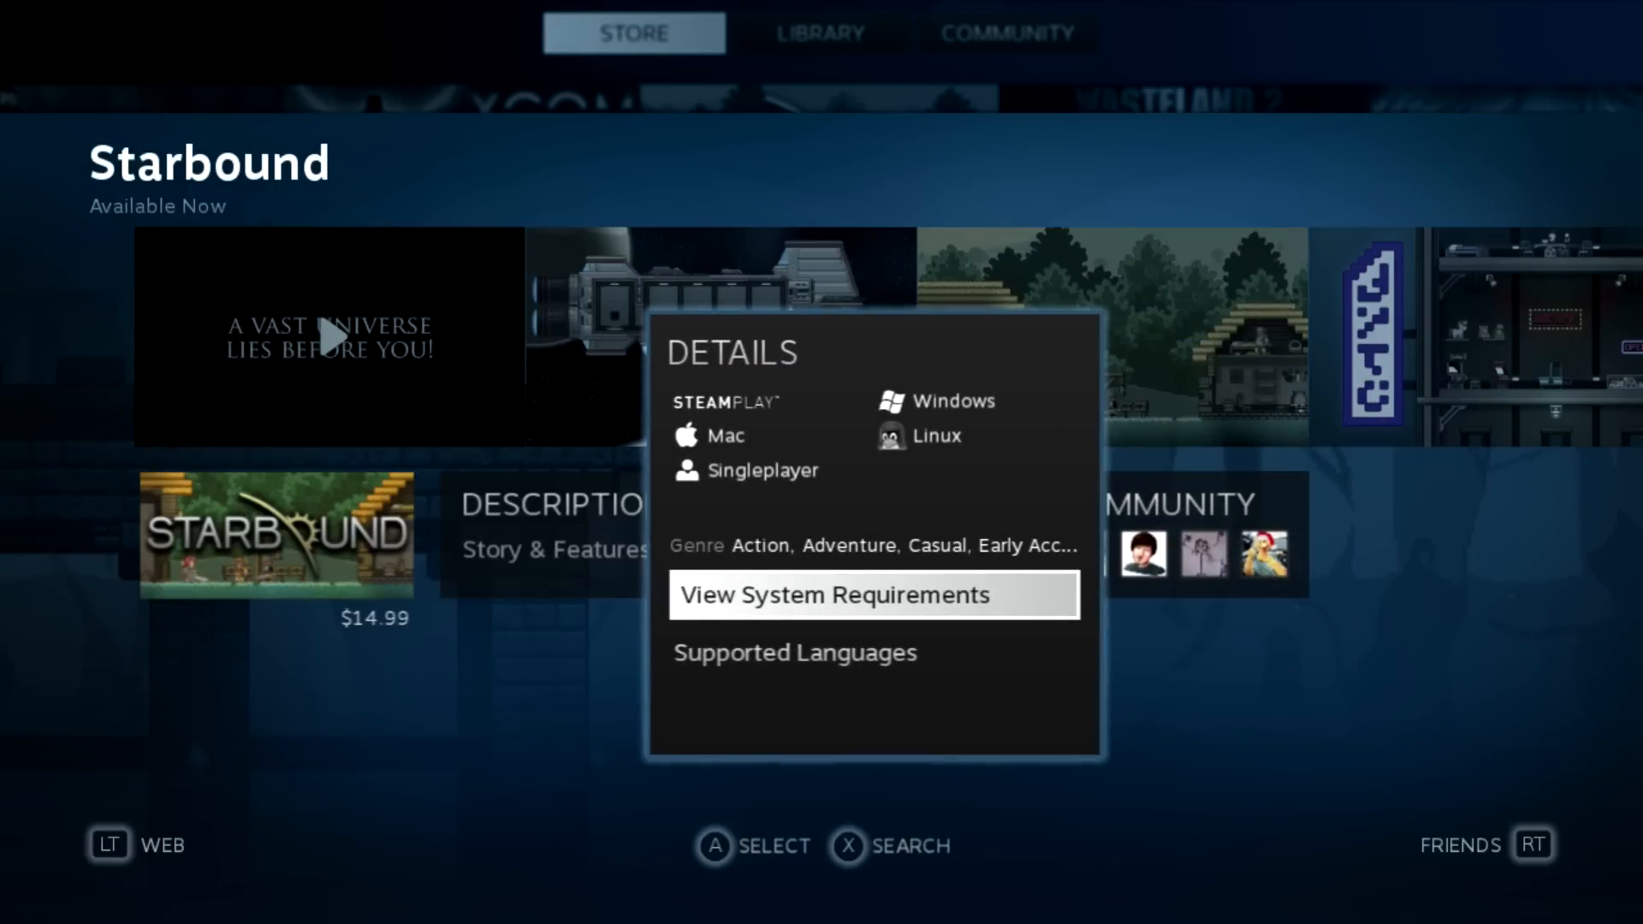
- Read Starbound's system requirements and full description, then return to the Store front
{"action": "left_click", "coordinate": [871, 596]}
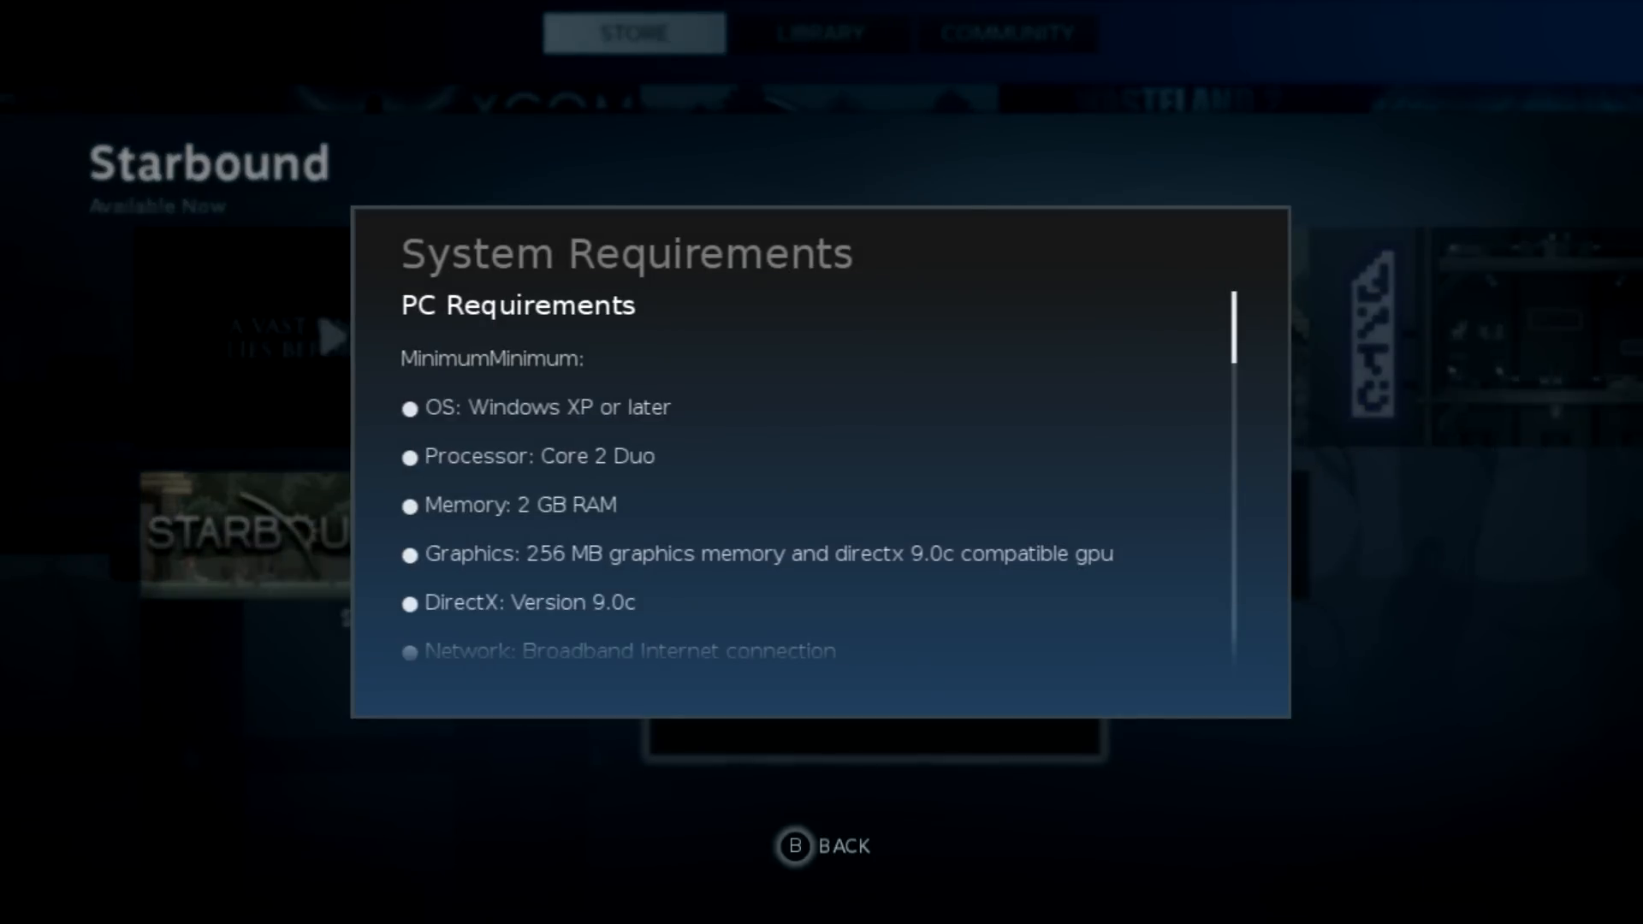
{"action": "scroll", "scroll_direction": "down", "scroll_amount": 3}
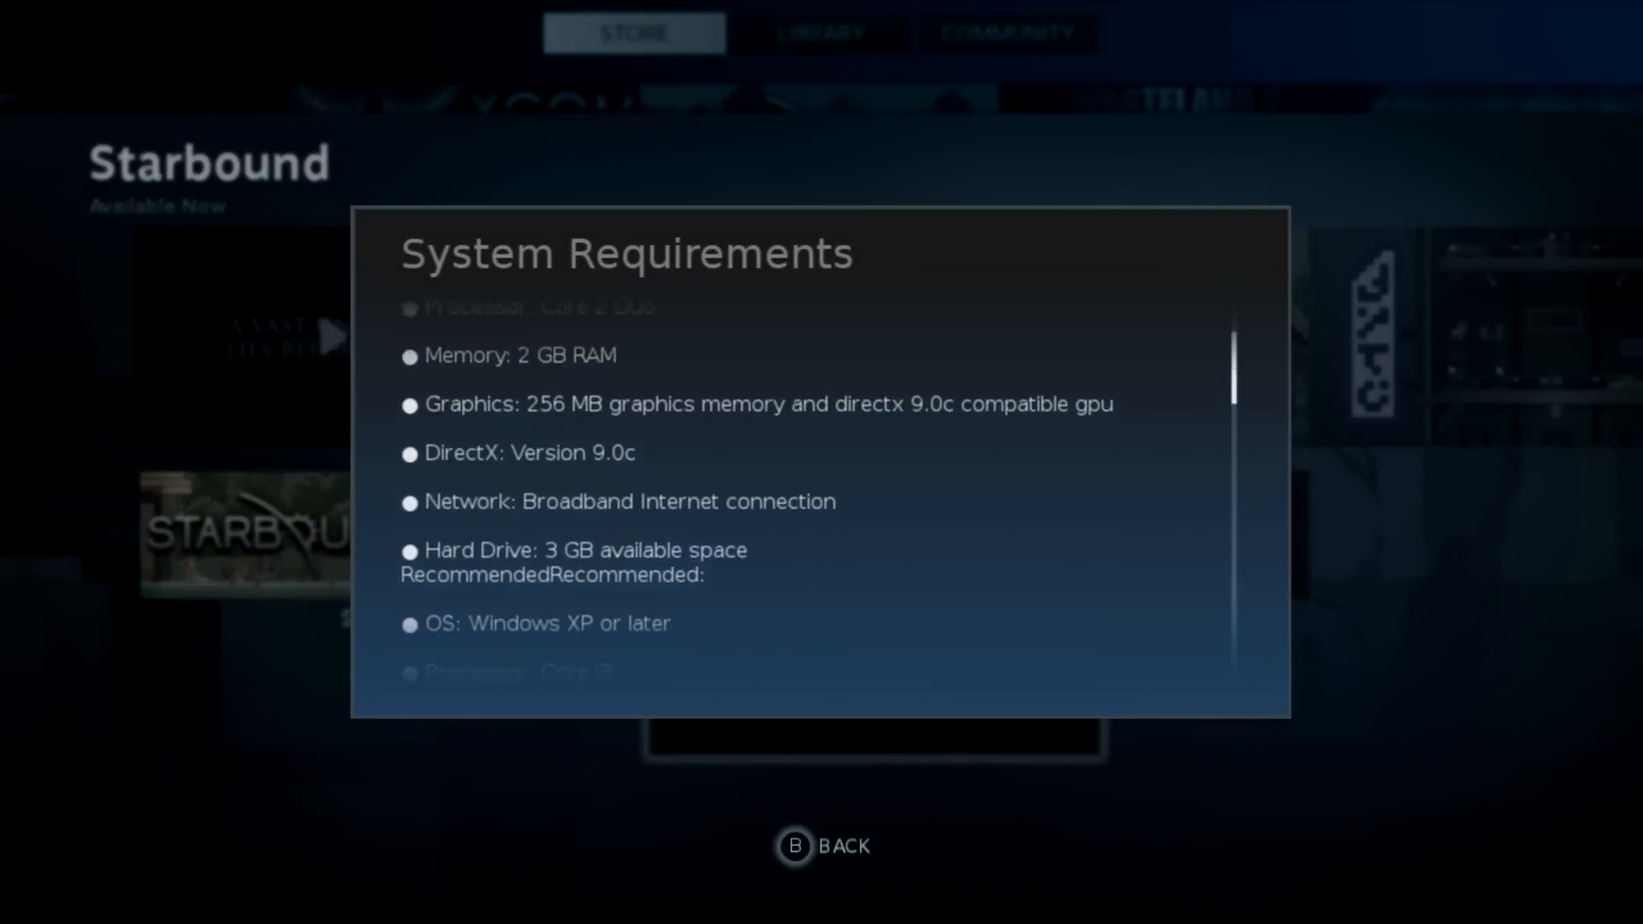
{"action": "scroll", "scroll_direction": "down", "scroll_amount": 3}
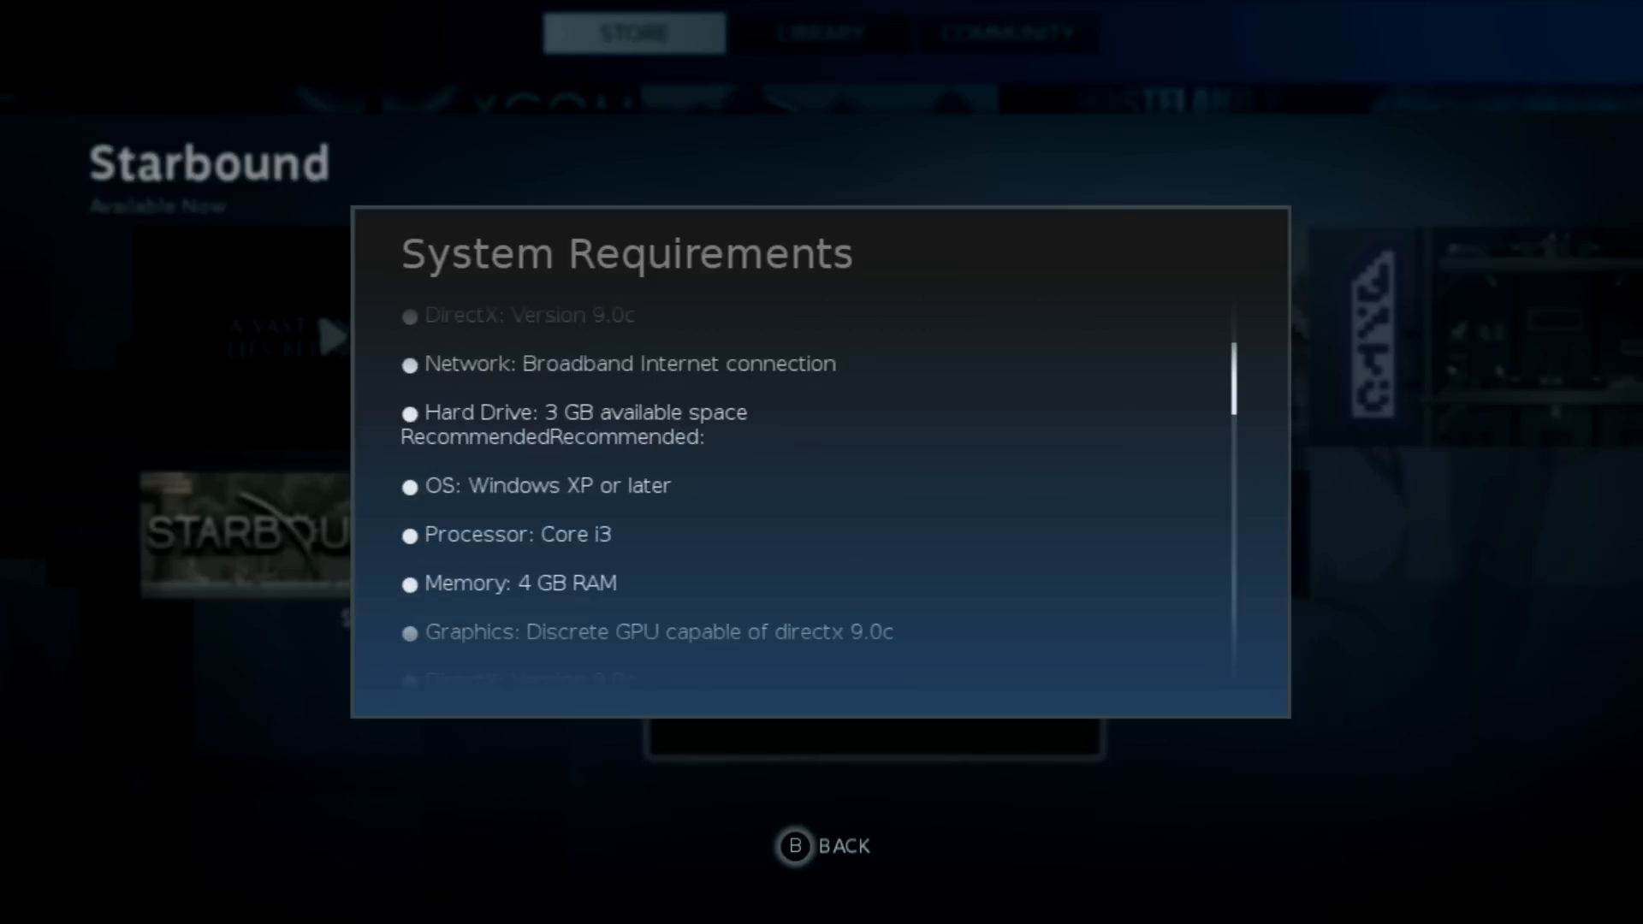
{"action": "scroll", "scroll_direction": "down", "scroll_amount": 3}
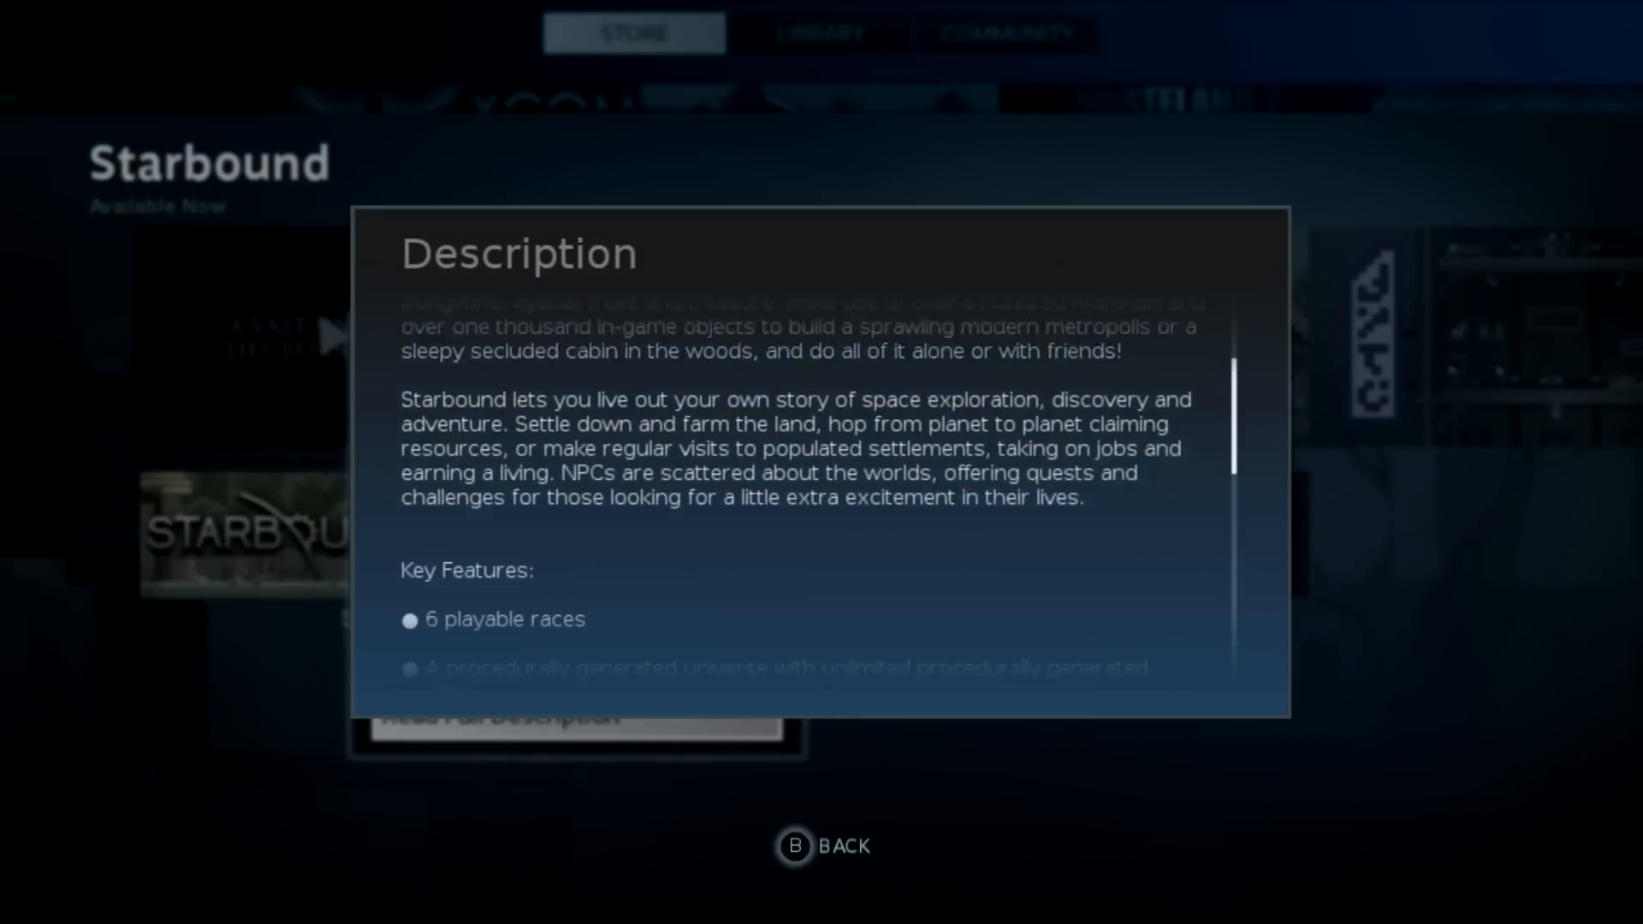
{"action": "scroll", "scroll_direction": "down", "scroll_amount": 3}
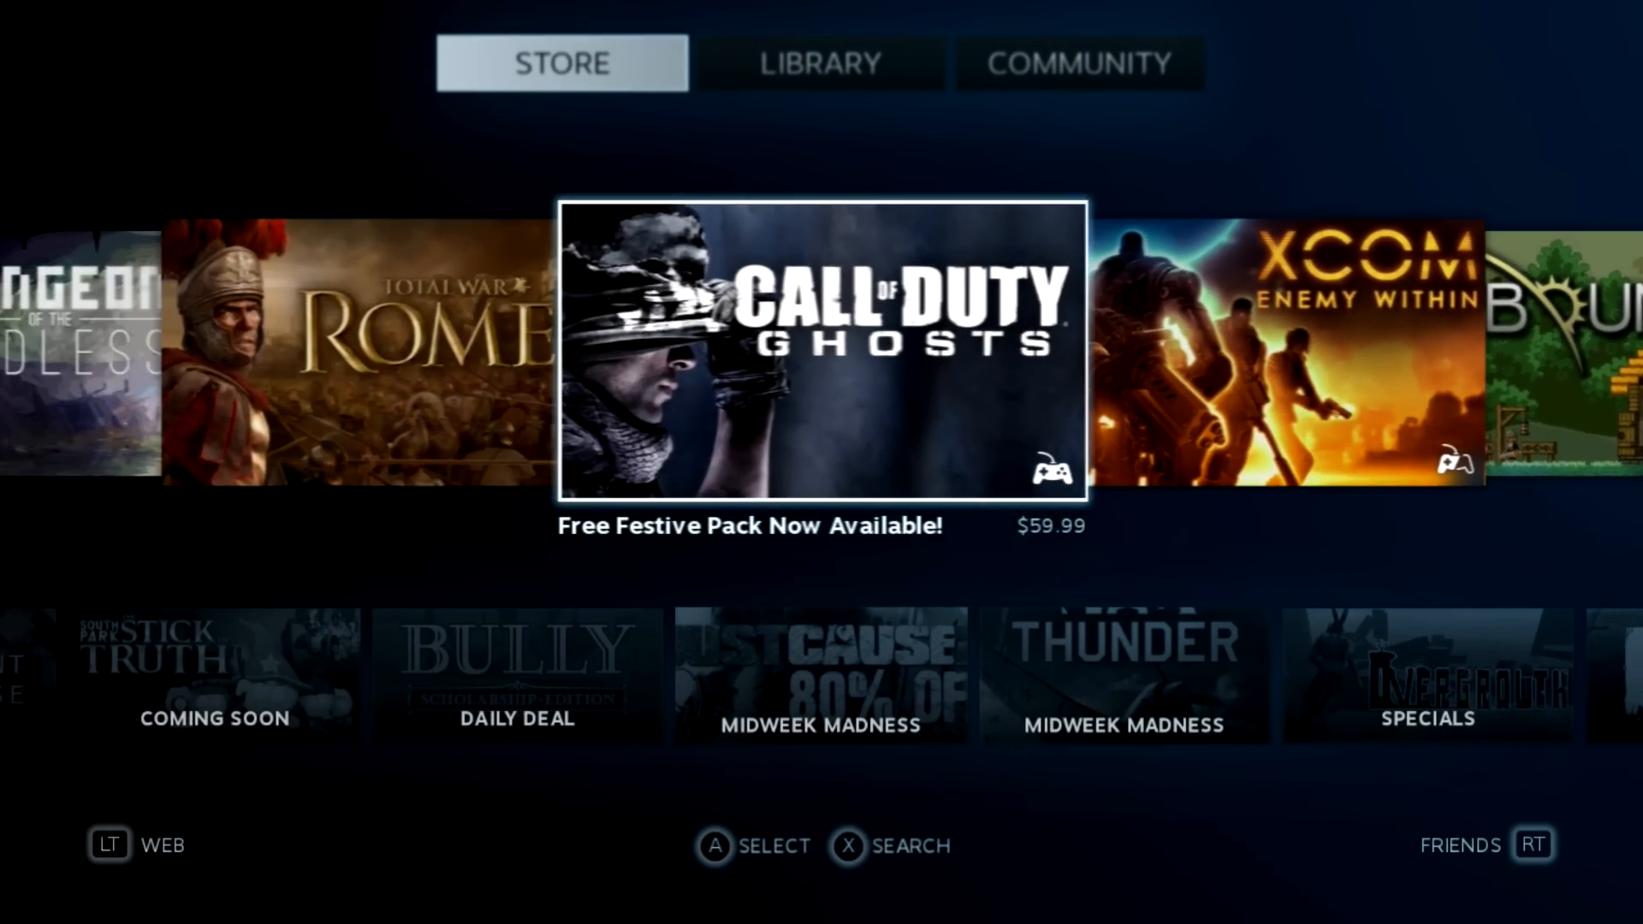
- Visit the gear Settings from the login screen, then sign in with the profile to the home menu
{"action": "left_click", "coordinate": [819, 345]}
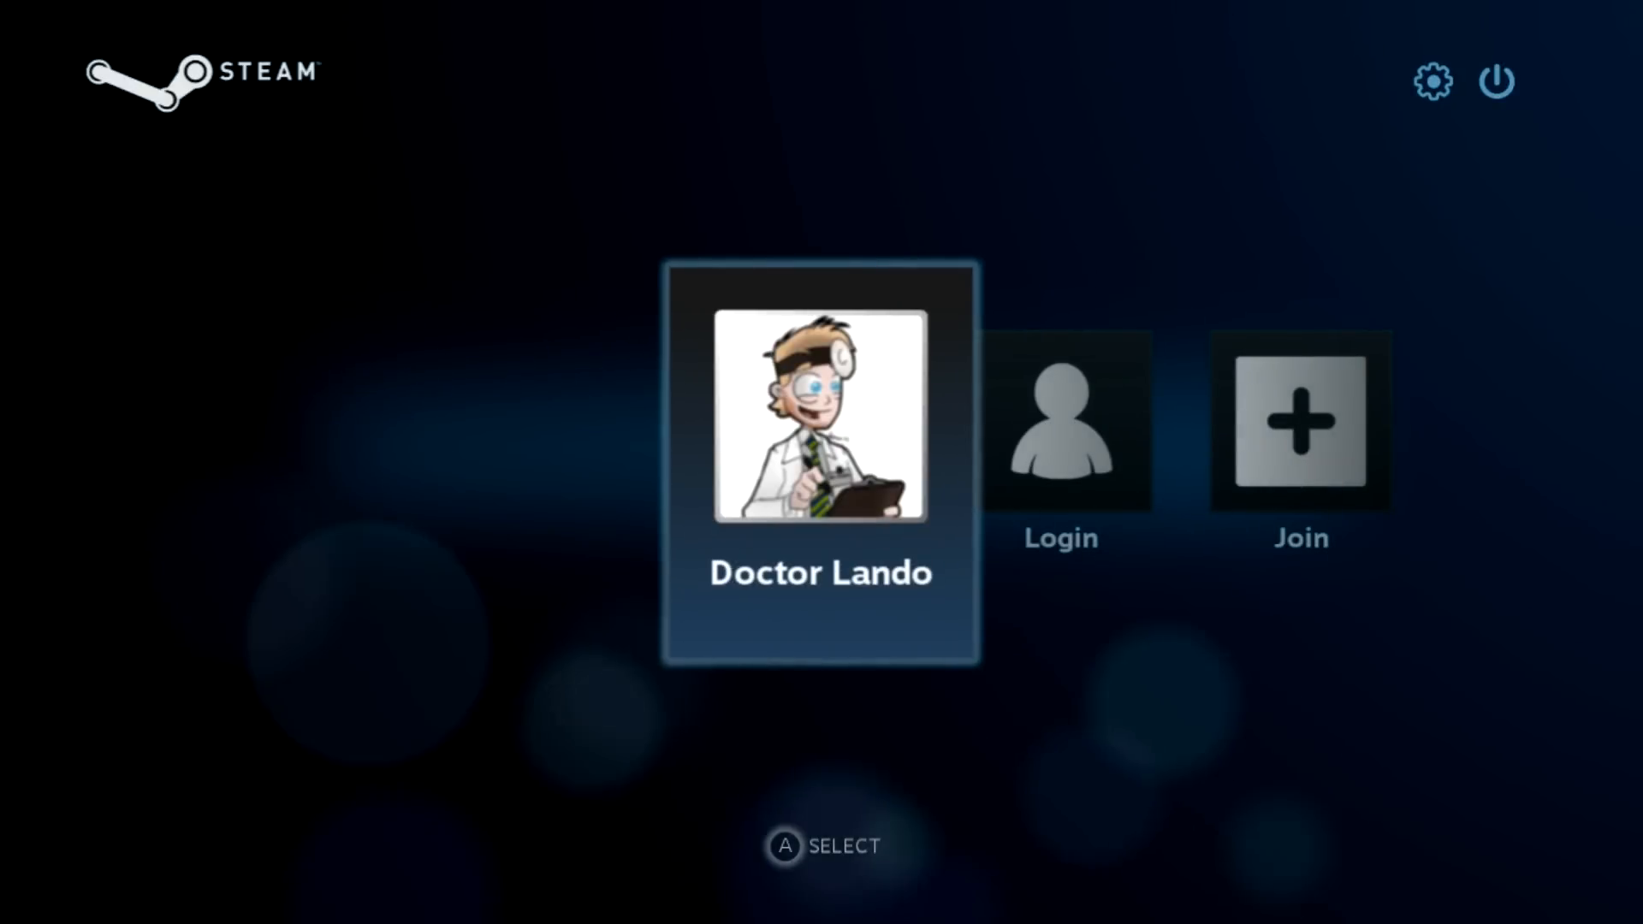
{"action": "left_click", "coordinate": [1430, 81]}
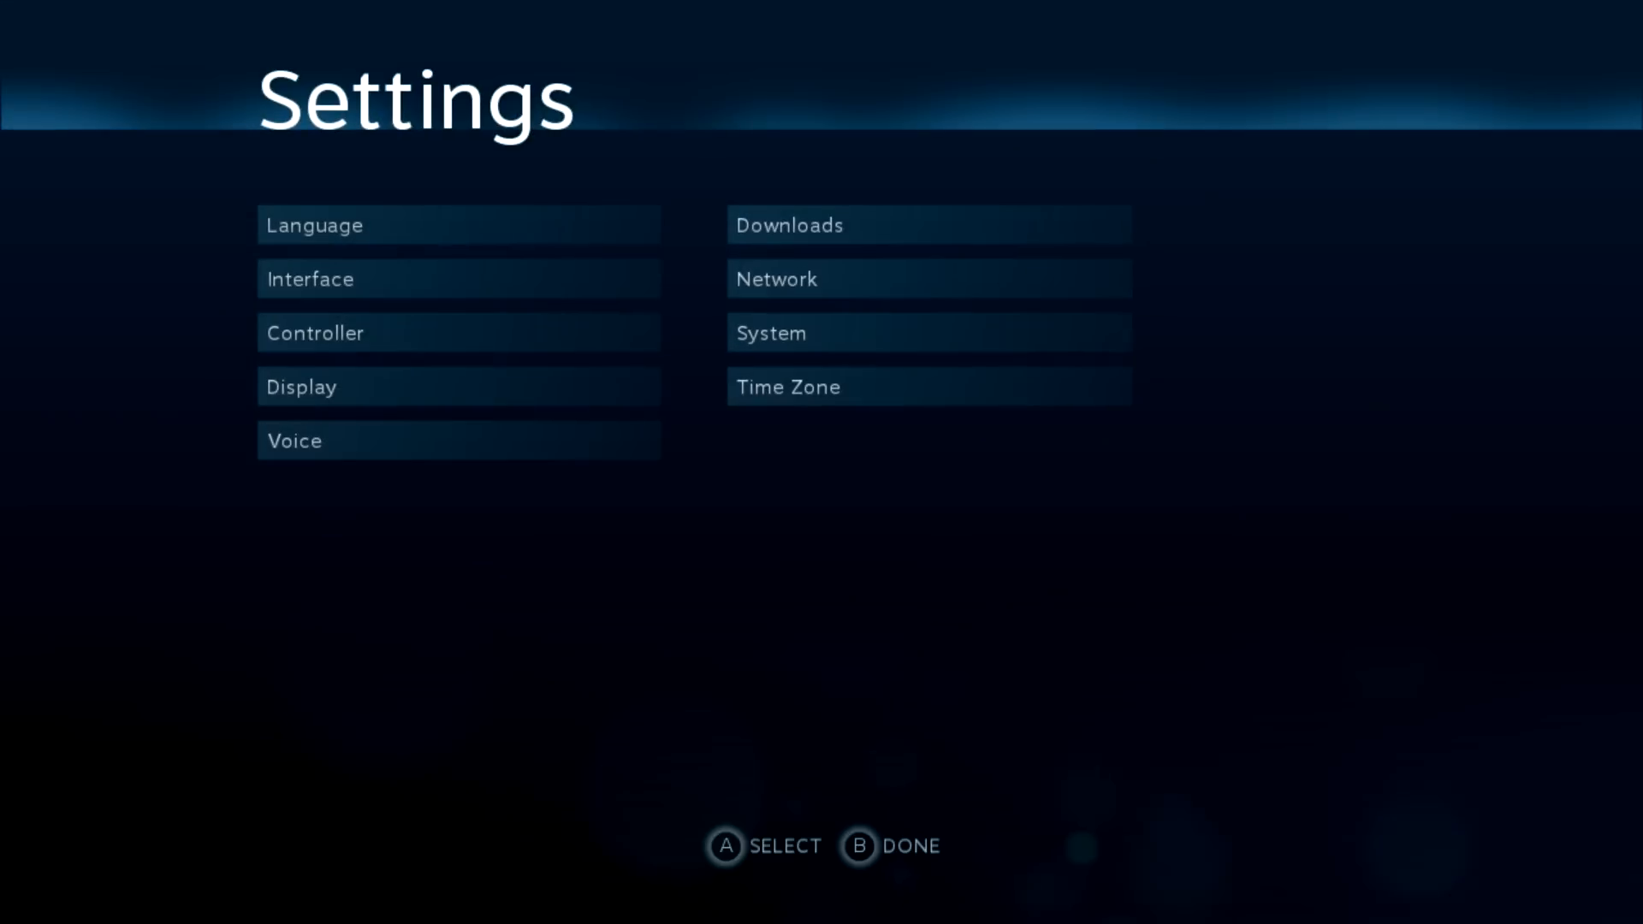
{"action": "left_click", "coordinate": [1463, 80]}
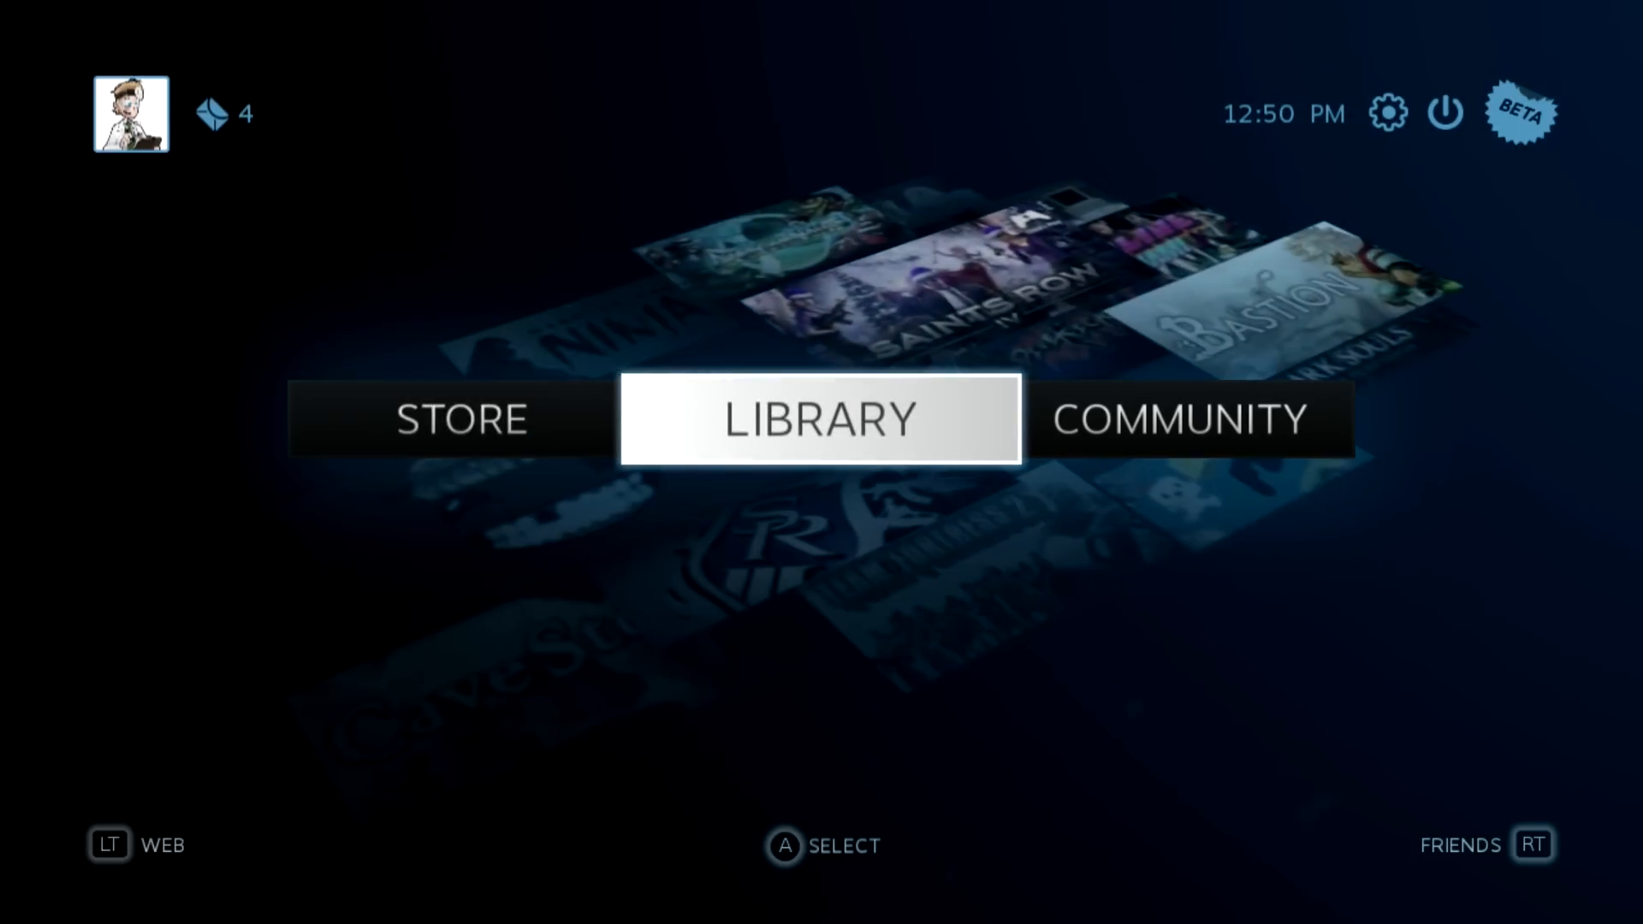
- Browse the Library's full All Games list to find Rogue Legacy
{"action": "left_click", "coordinate": [820, 417]}
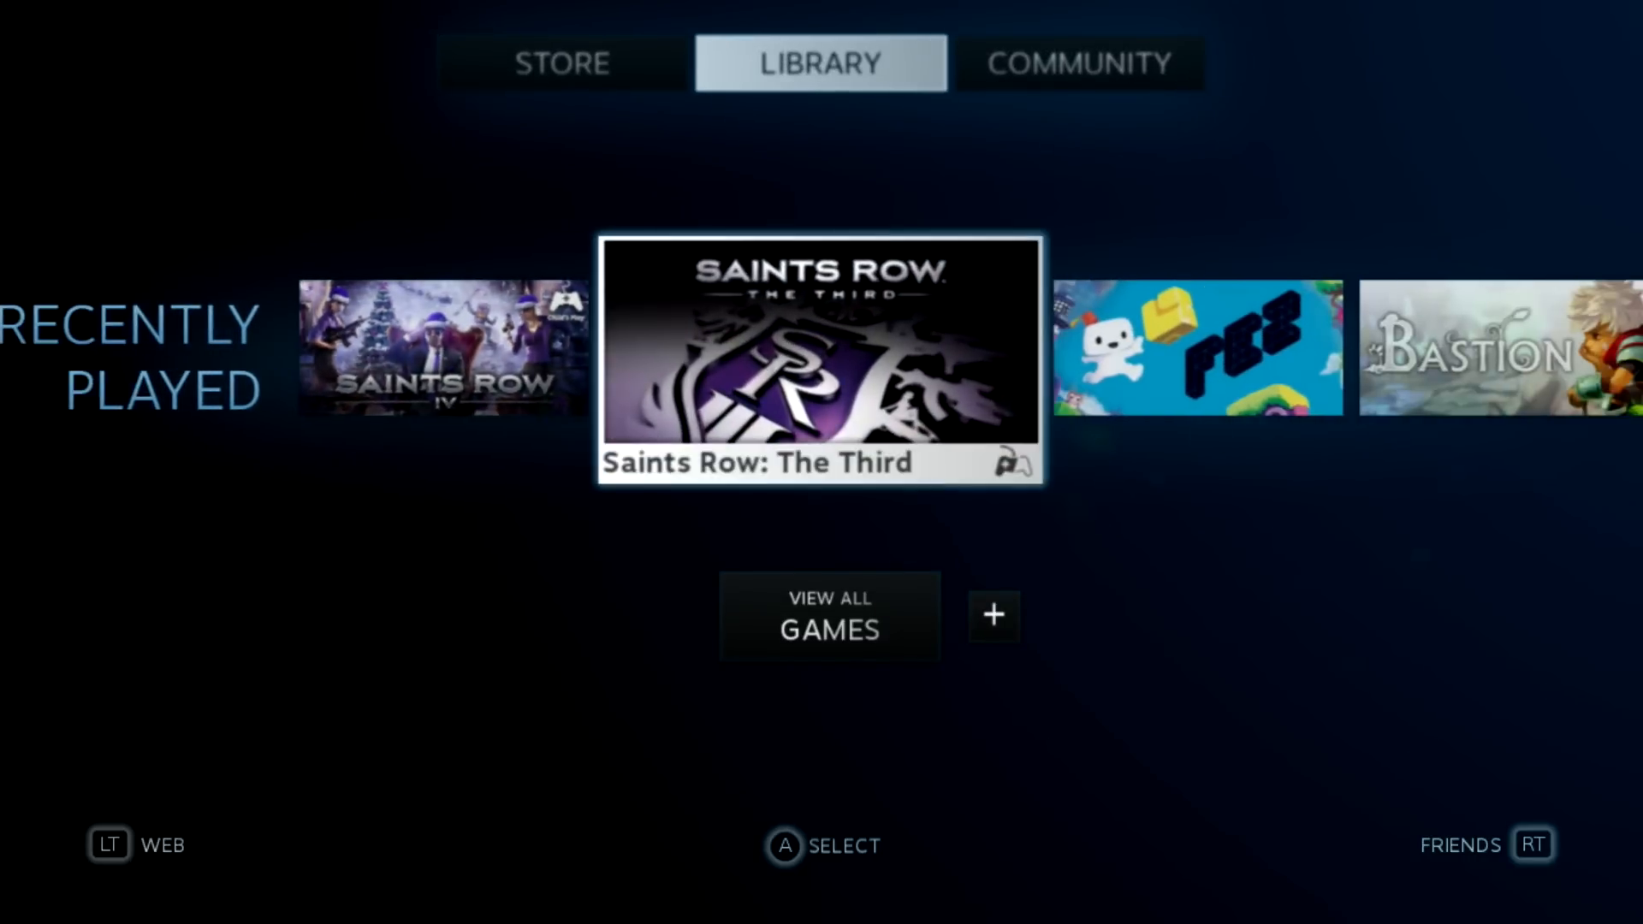
{"action": "scroll", "scroll_direction": "right", "scroll_amount": 3}
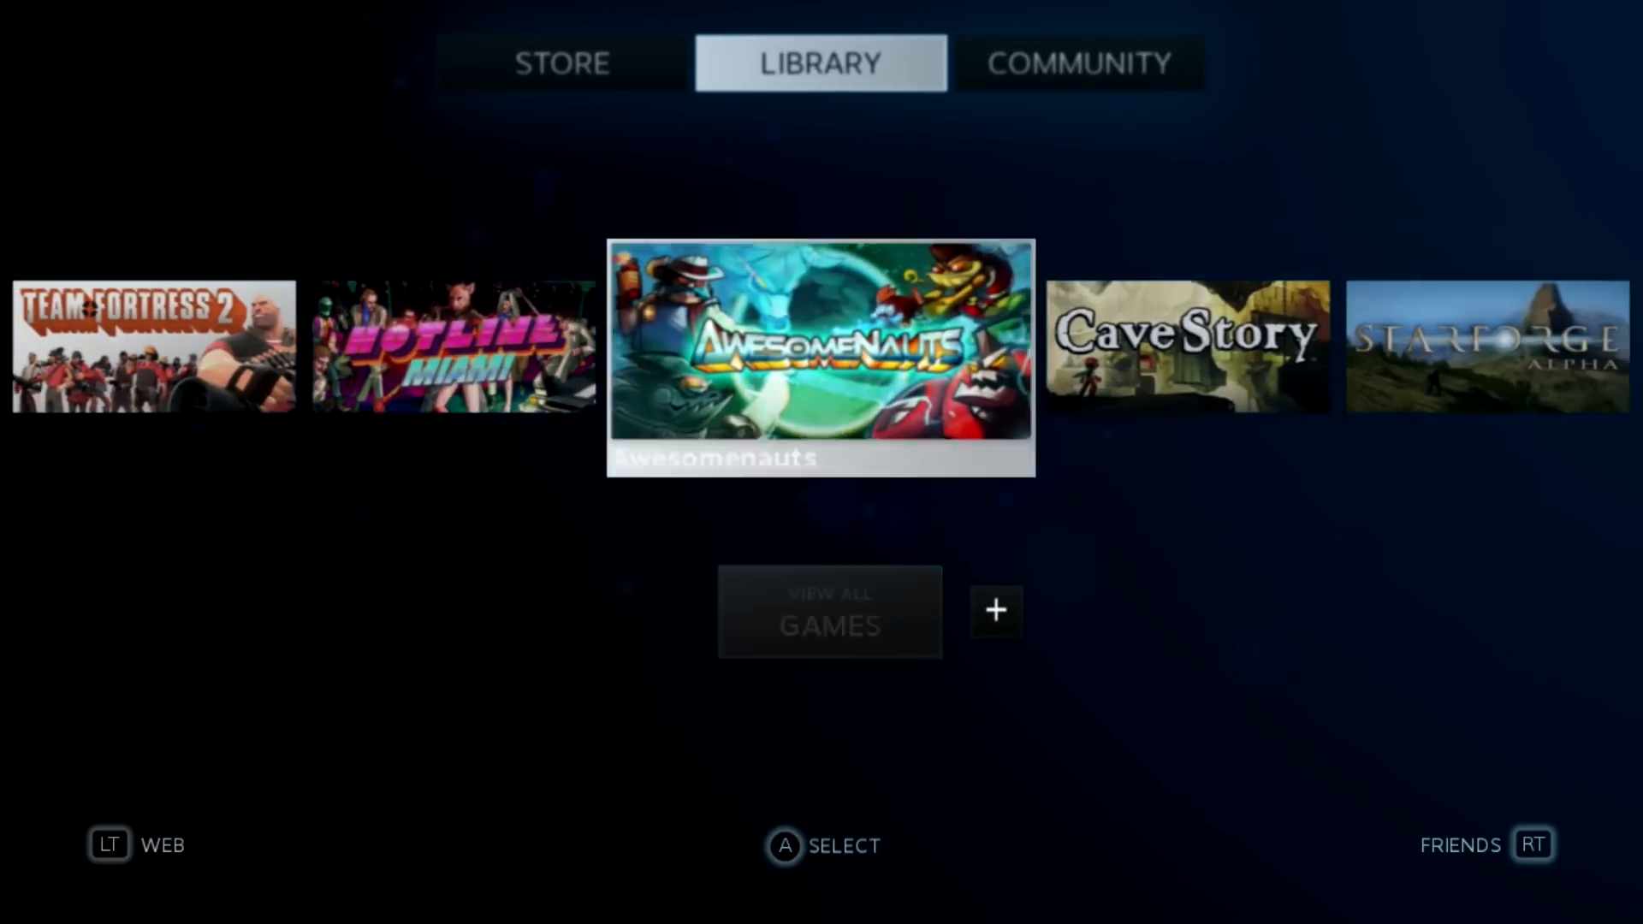
{"action": "left_click", "coordinate": [828, 612]}
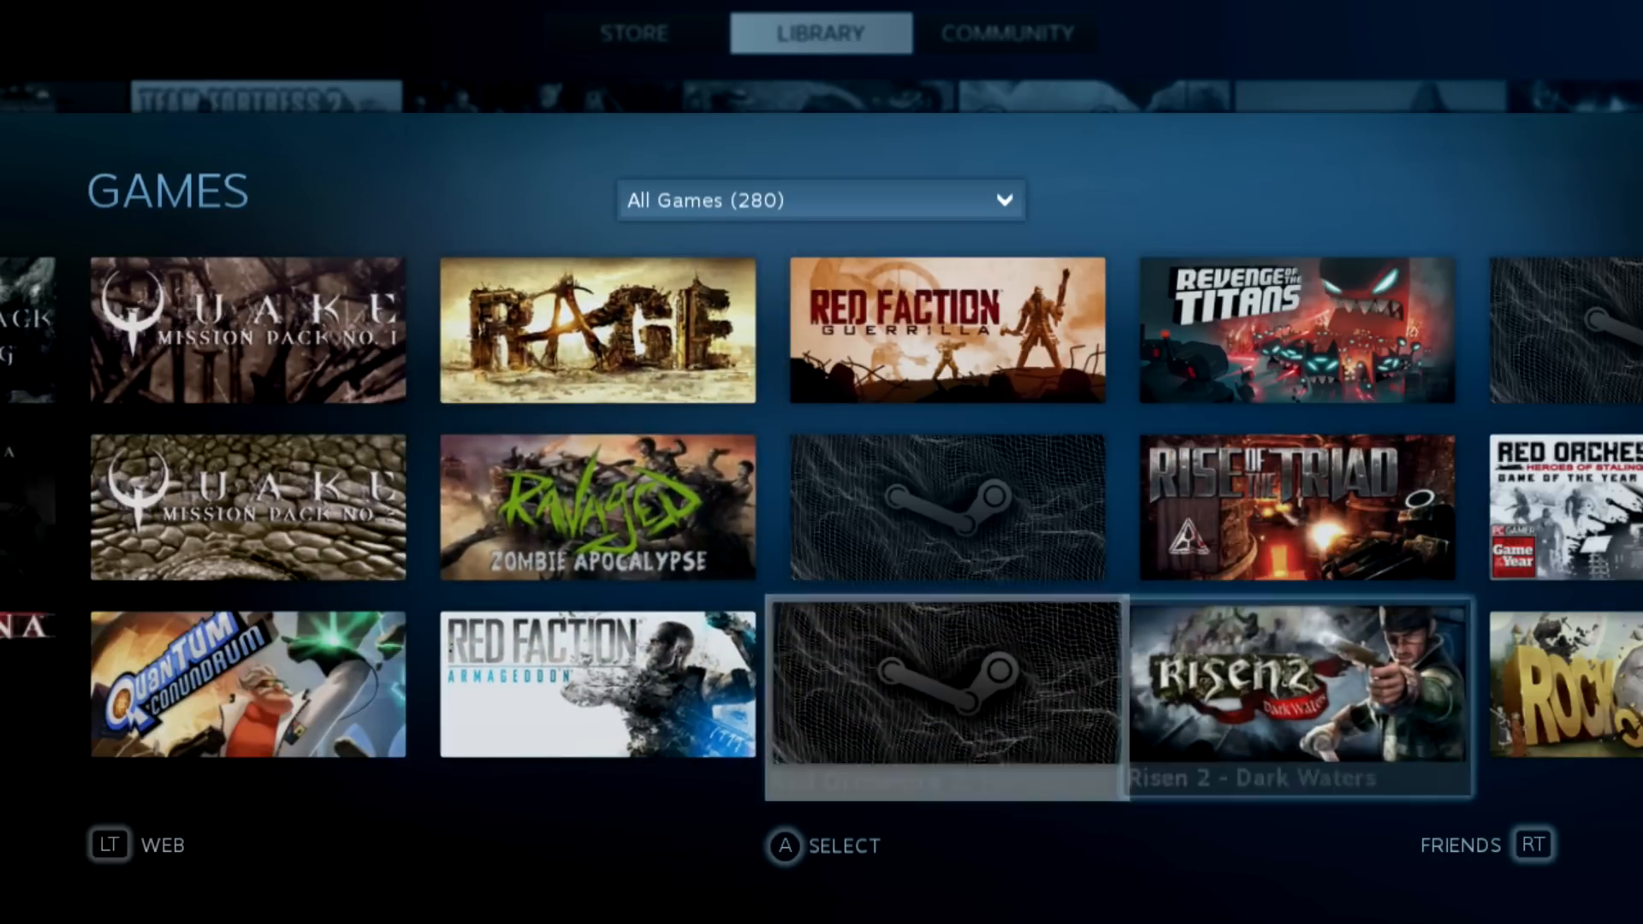
{"action": "left_click", "coordinate": [1561, 686]}
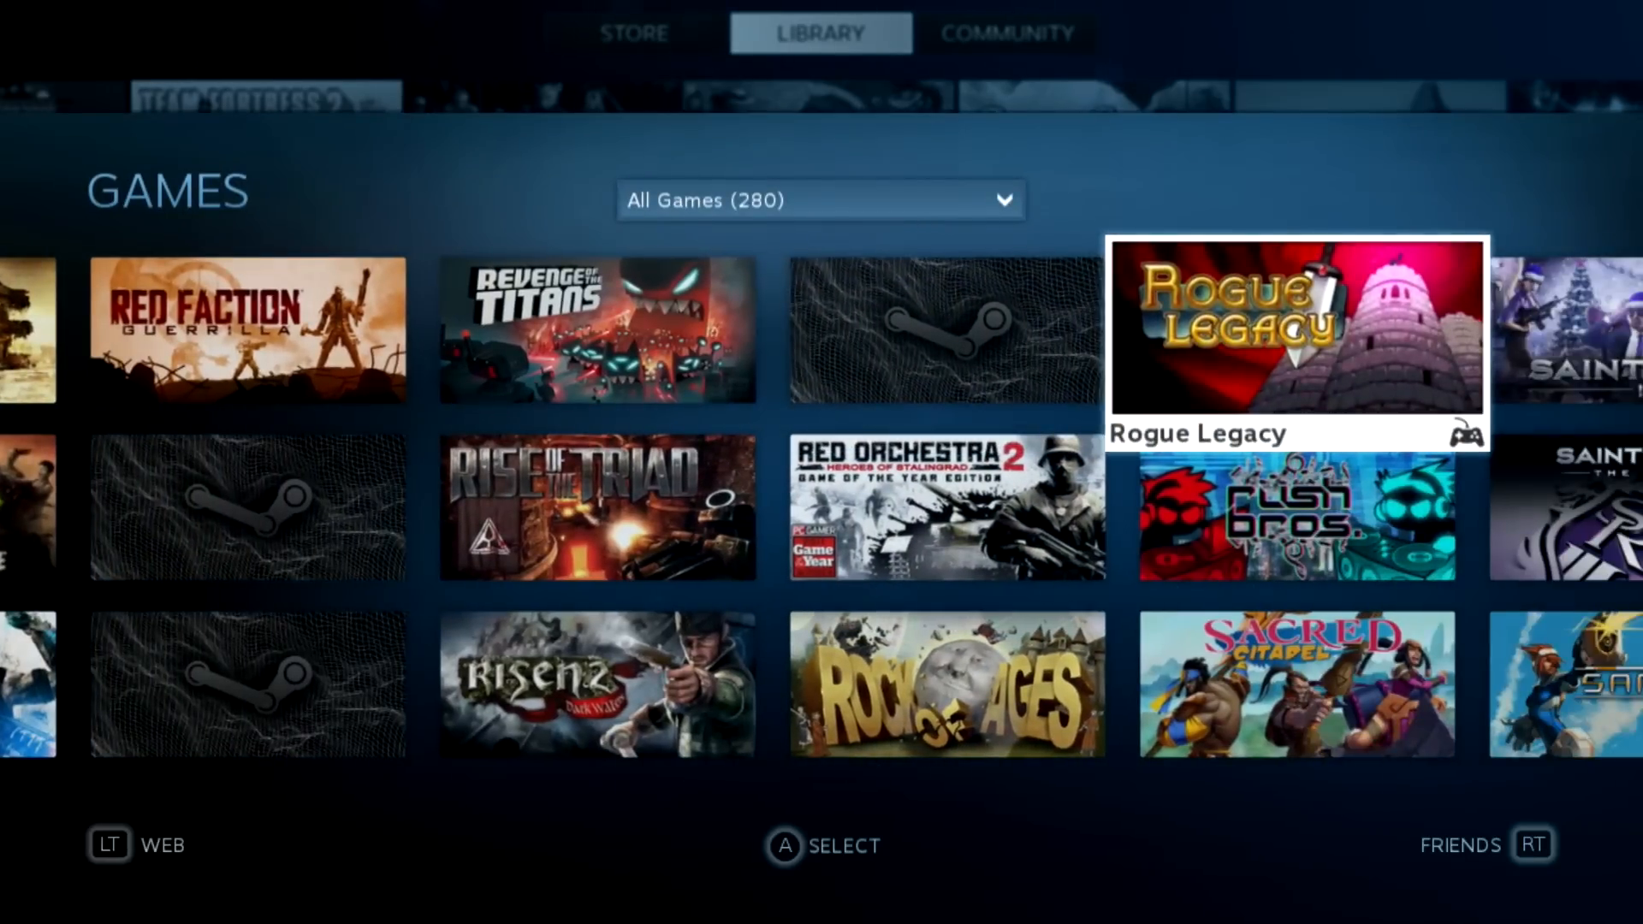
- Start installing Rogue Legacy from its game page and return to the home menu
{"action": "left_click", "coordinate": [1295, 333]}
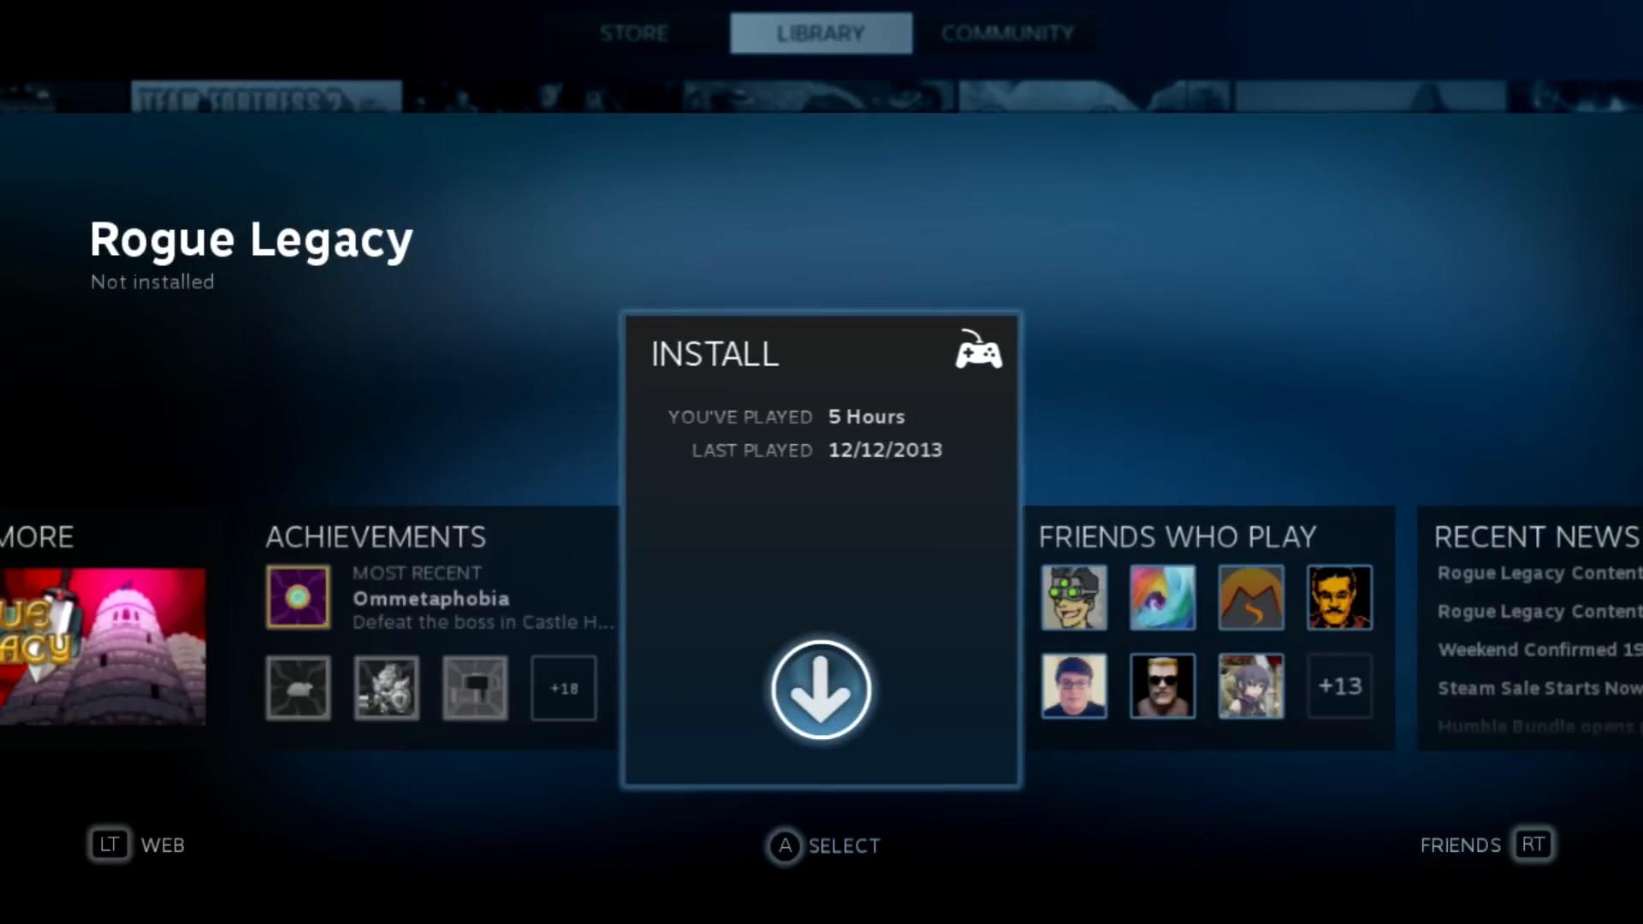
{"action": "left_click", "coordinate": [820, 690]}
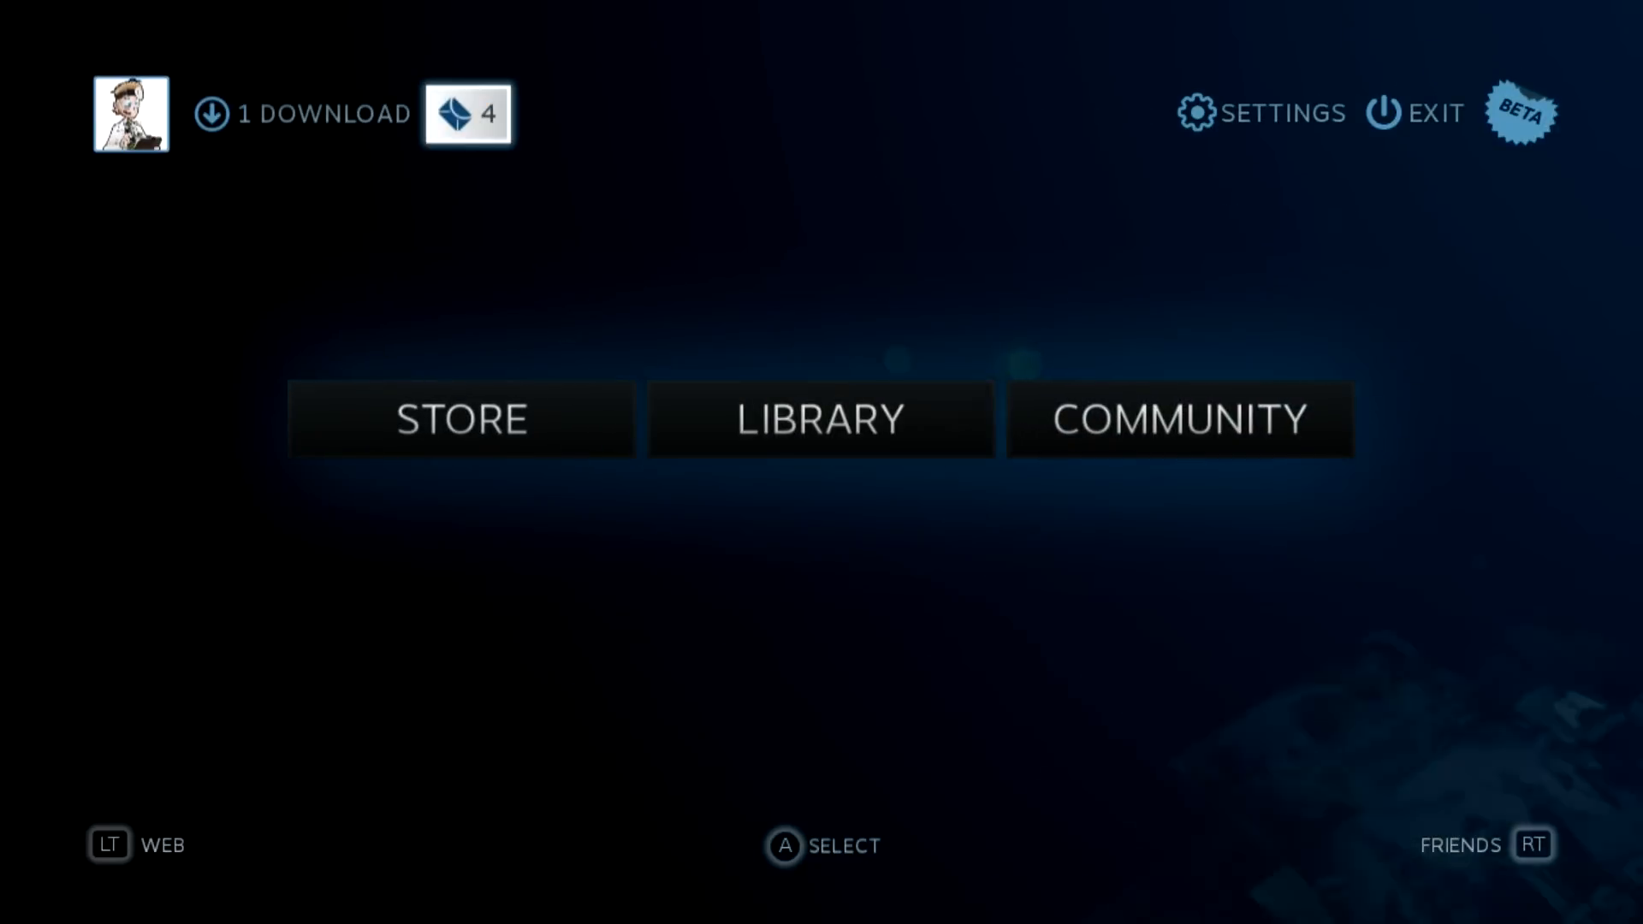
{"action": "left_click", "coordinate": [301, 113]}
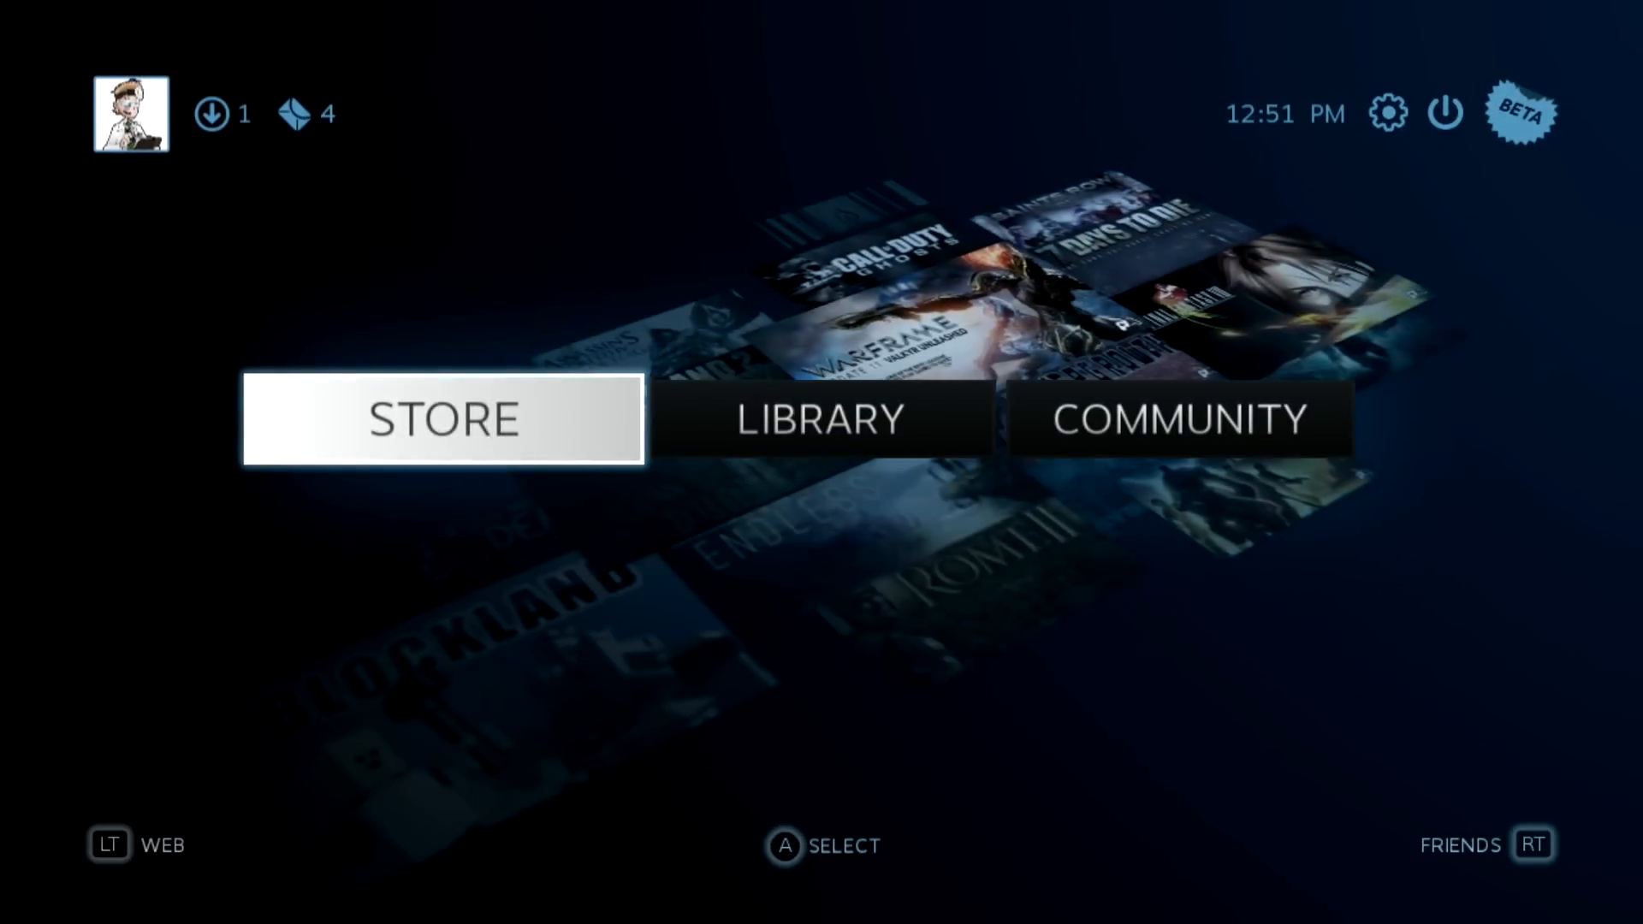
- Browse the Library's Linux games grid, then switch to the Store and select the Warframe banner
{"action": "left_click", "coordinate": [820, 417]}
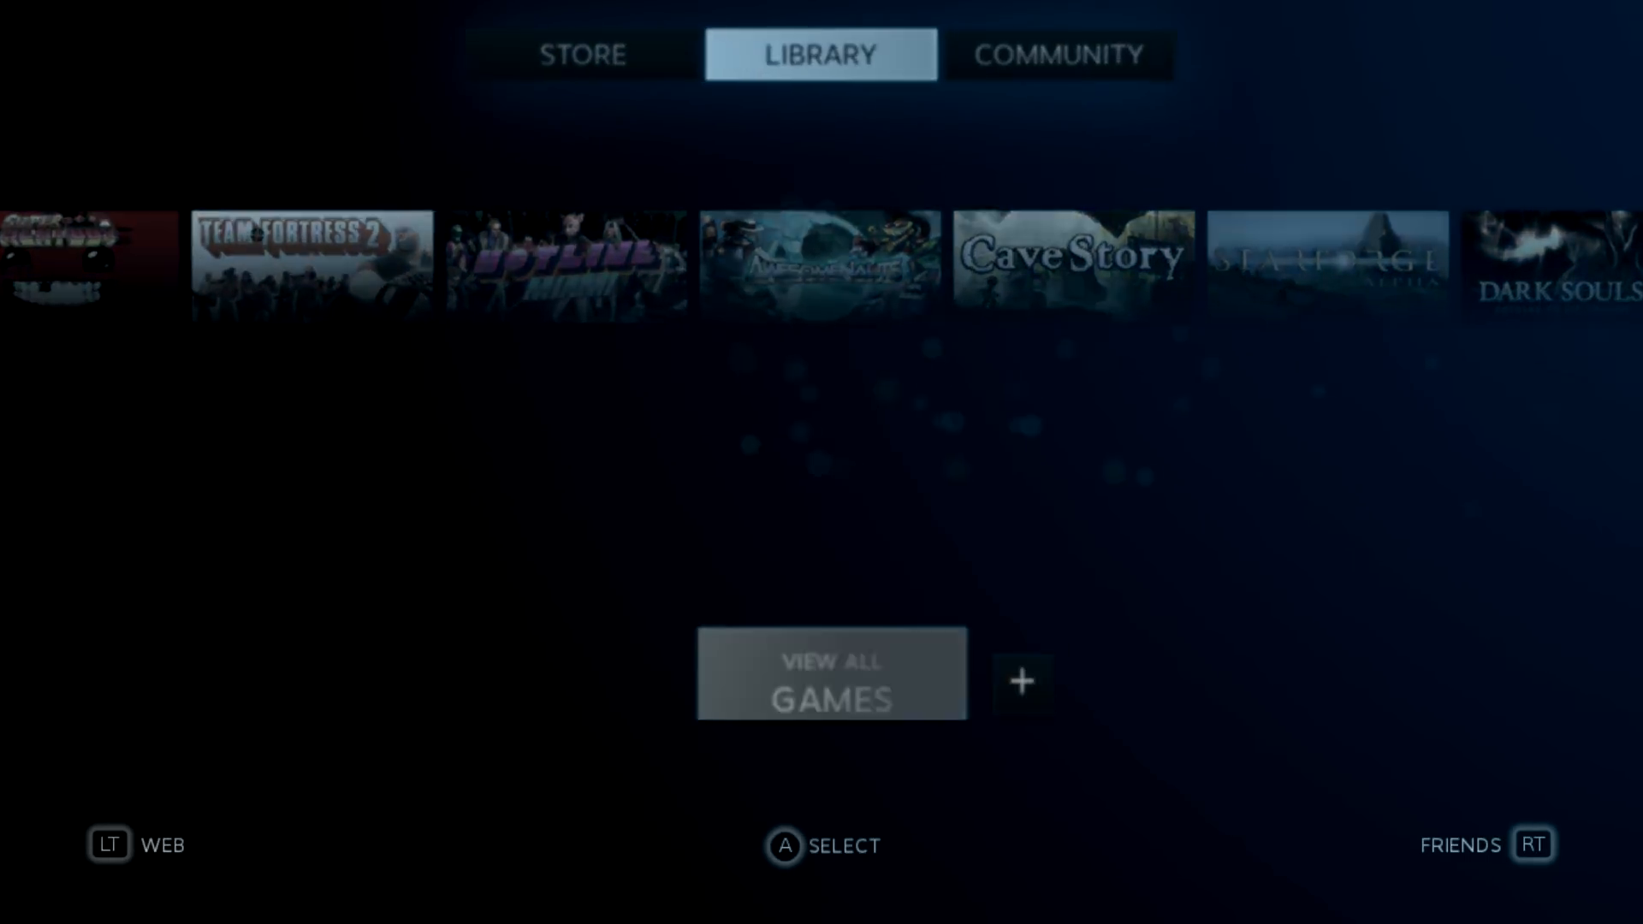
{"action": "left_click", "coordinate": [830, 674]}
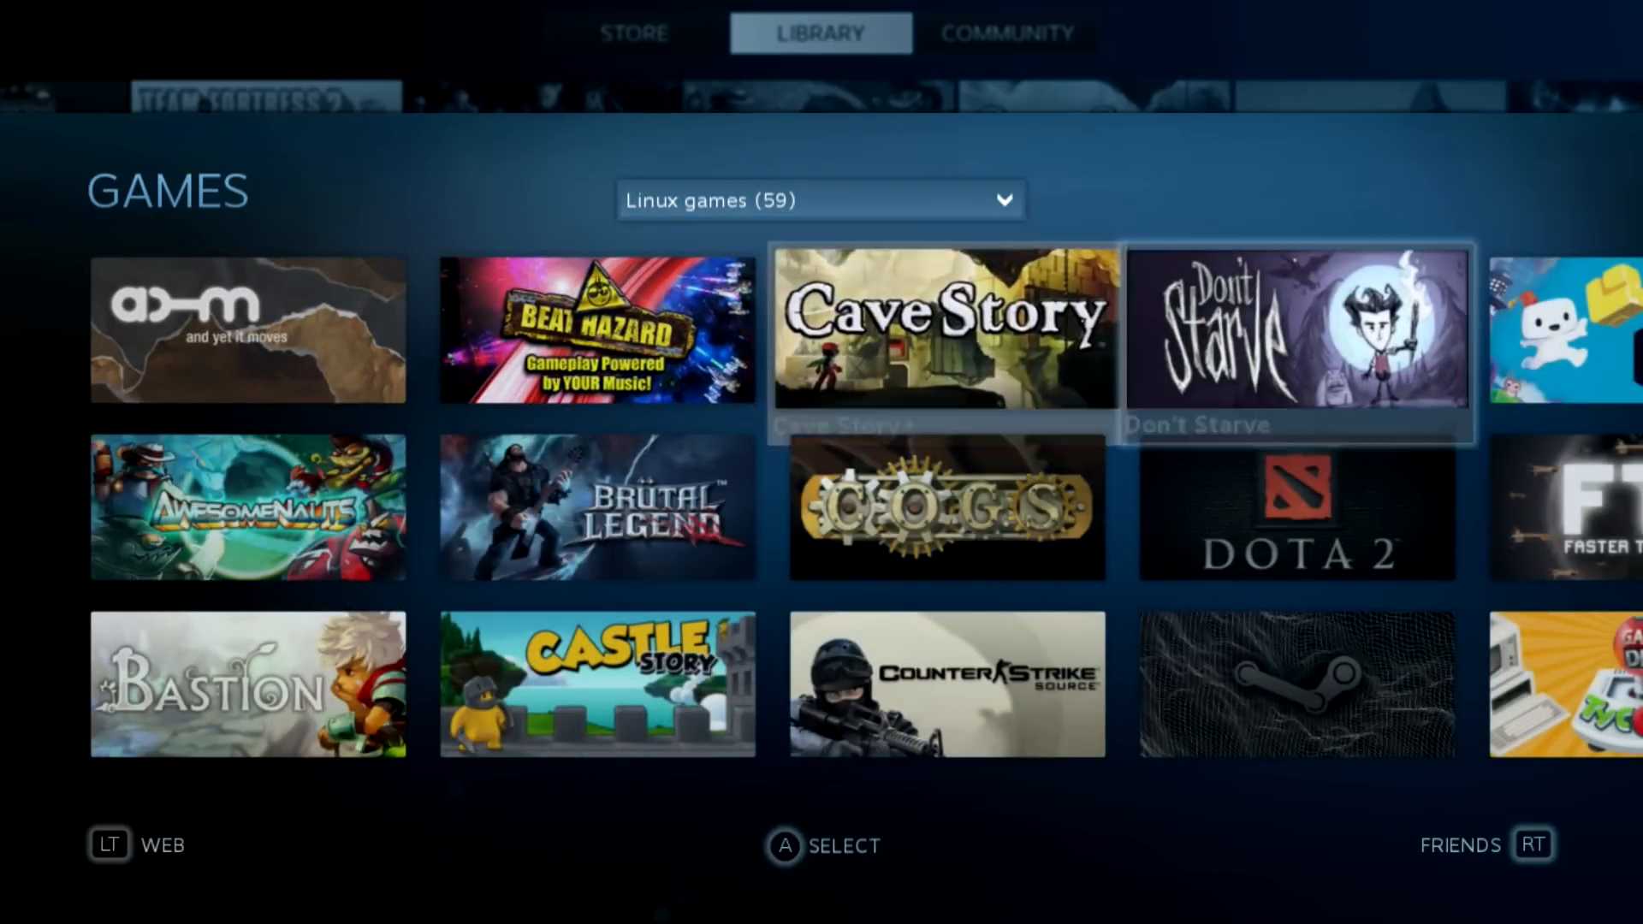
{"action": "scroll", "scroll_direction": "right", "scroll_amount": 3}
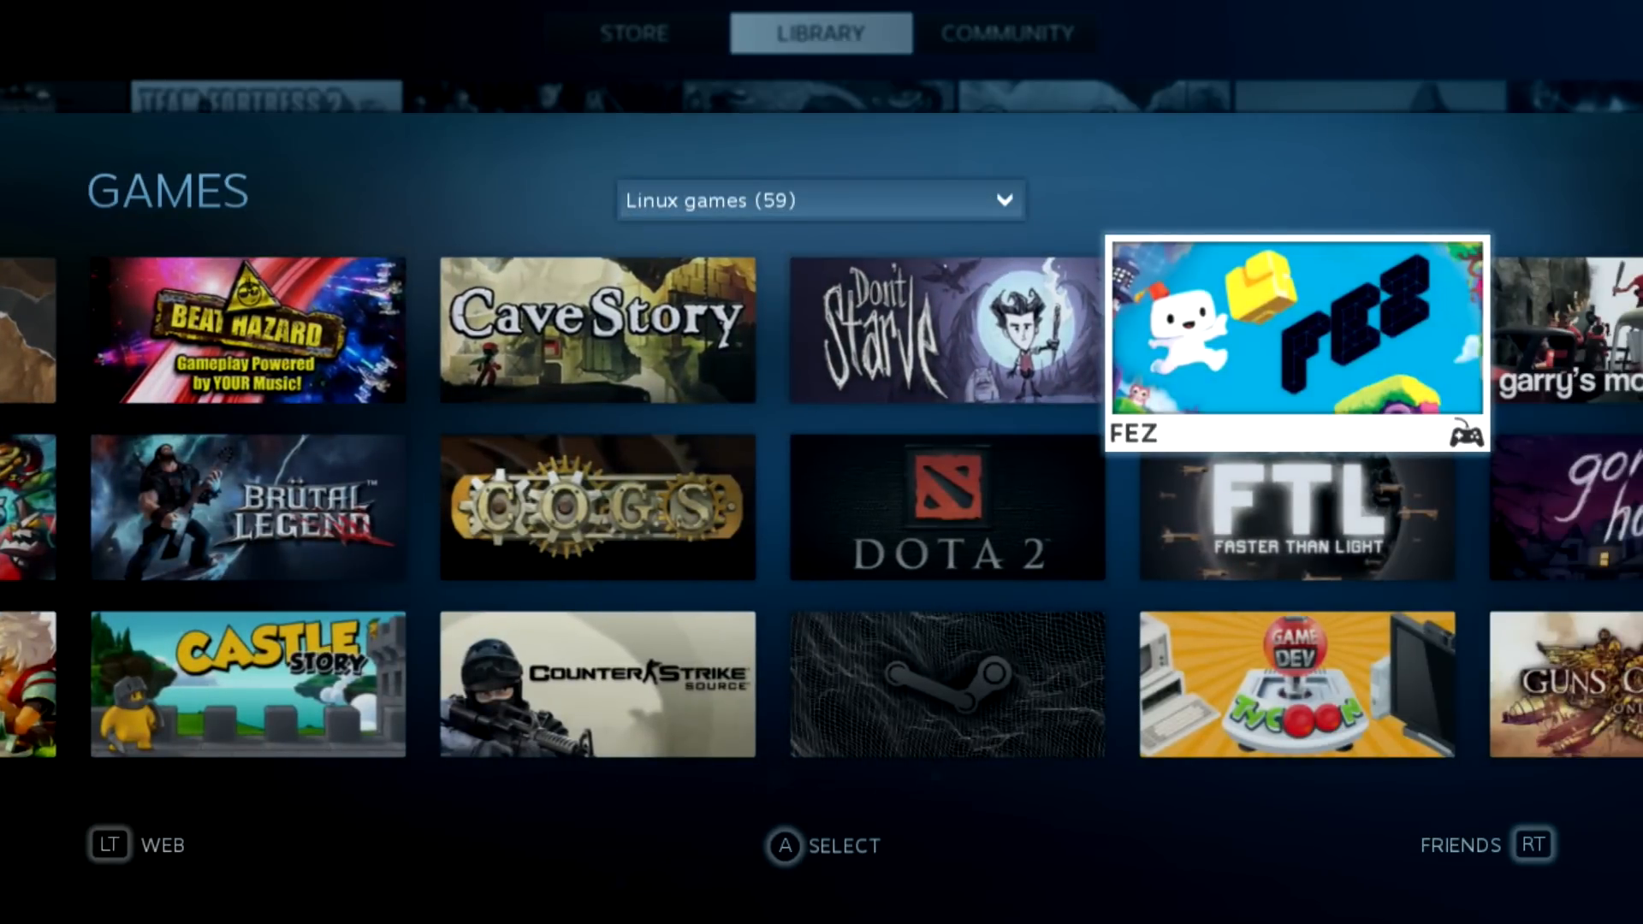
{"action": "left_click", "coordinate": [1297, 332]}
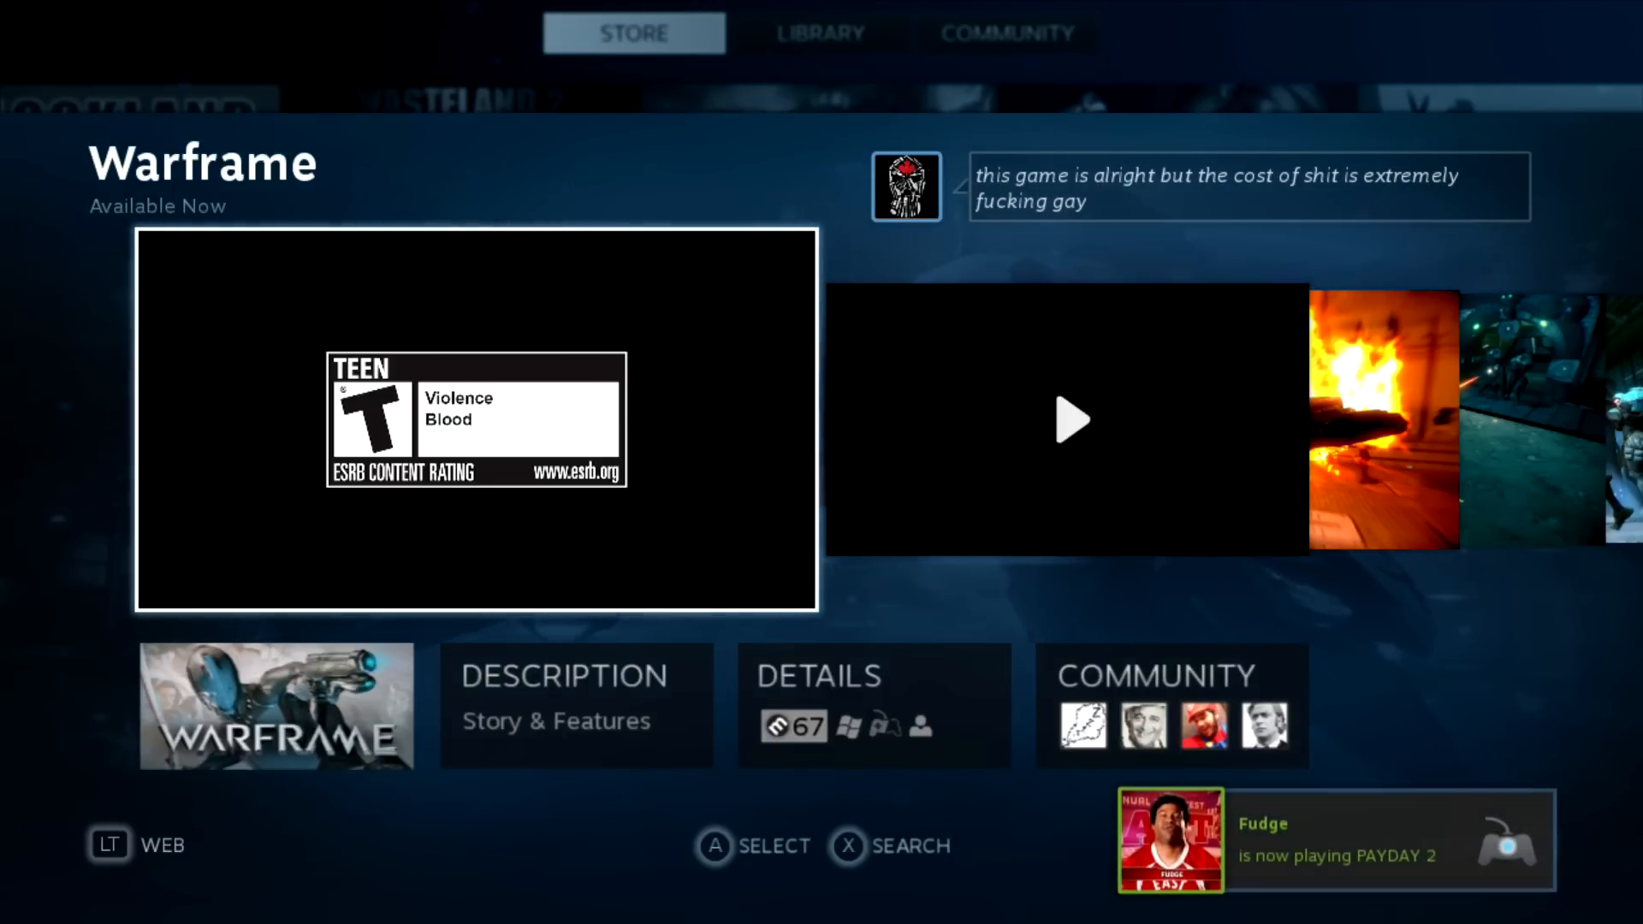
- Browse the Store's Top Sellers, then show the Library's All Games (280) filter dropdown
{"action": "left_click", "coordinate": [576, 703]}
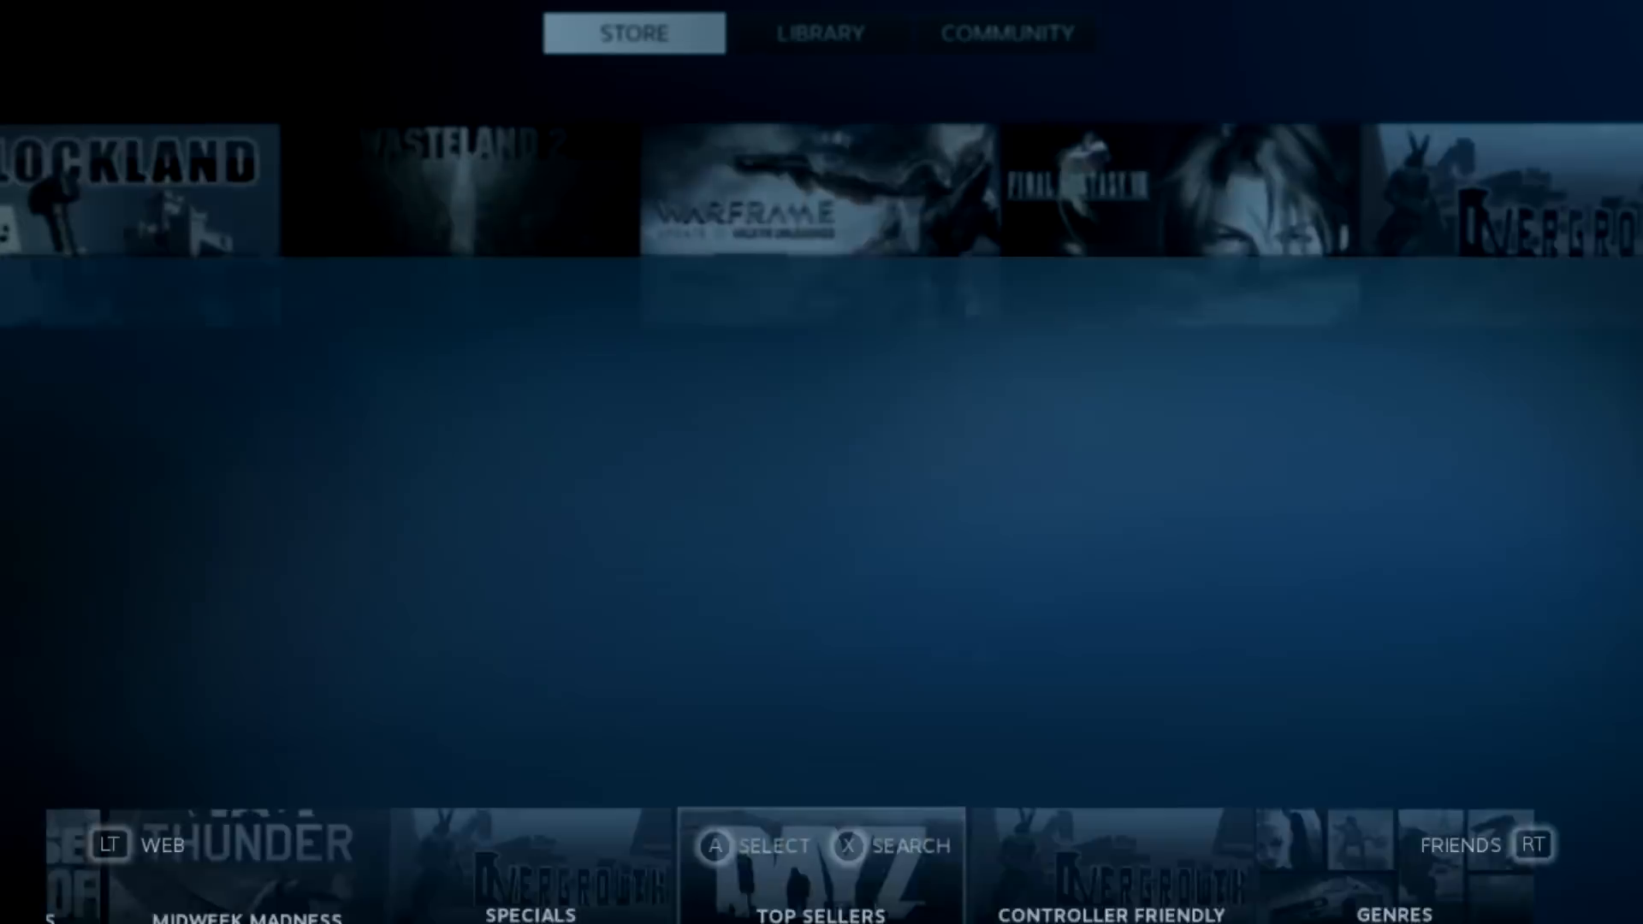
{"action": "left_click", "coordinate": [820, 864]}
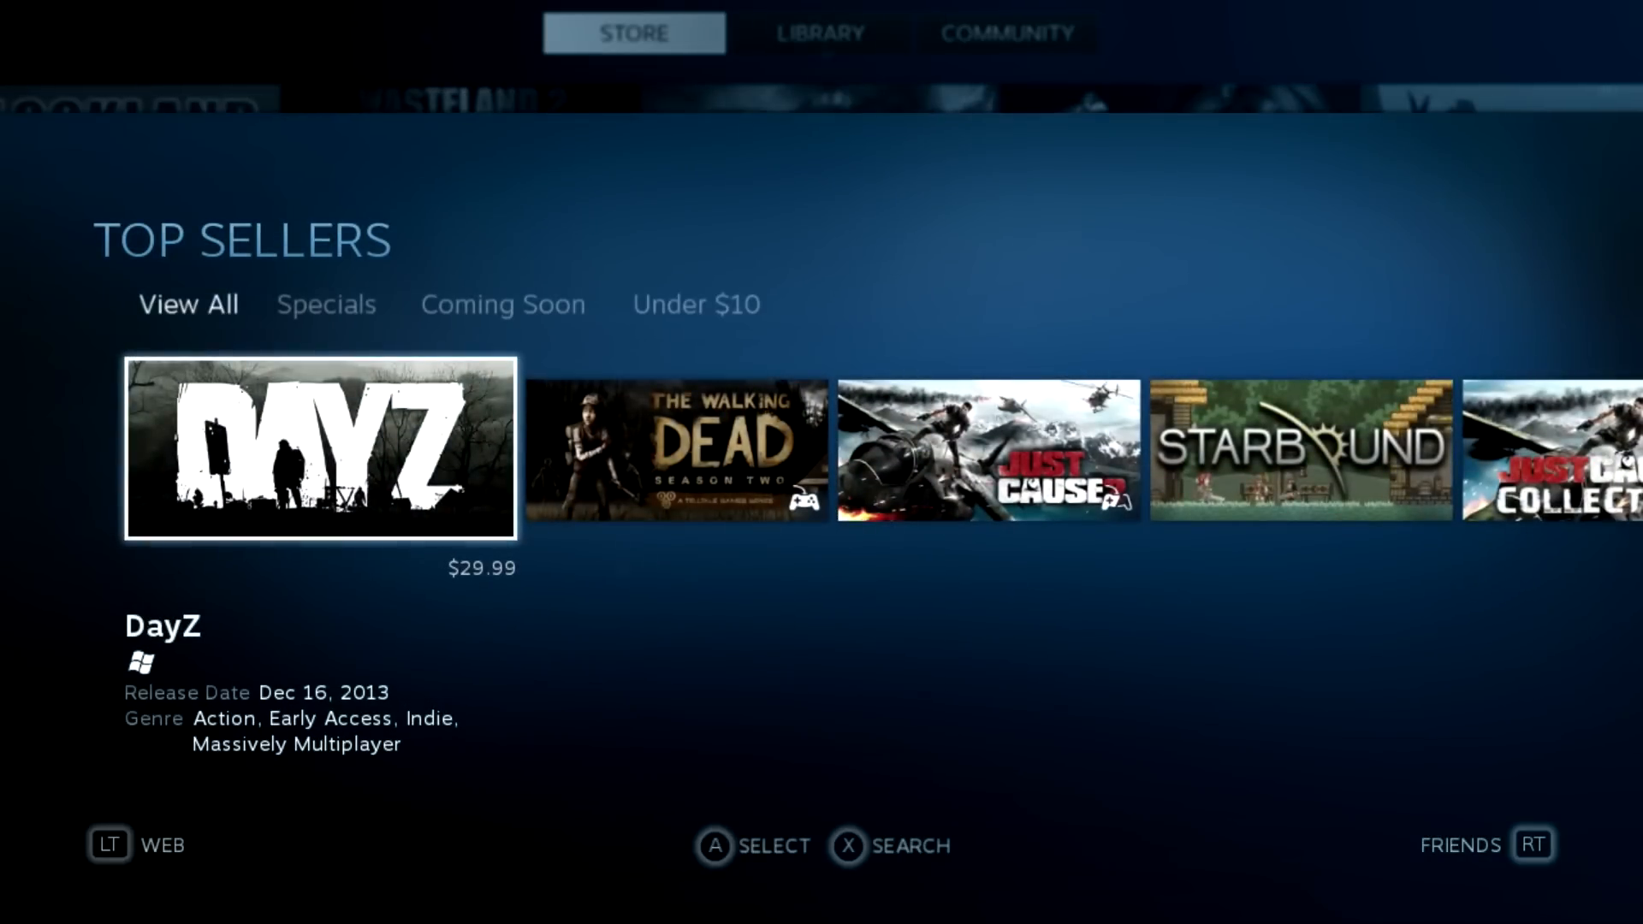
{"action": "scroll", "scroll_direction": "right", "scroll_amount": 3}
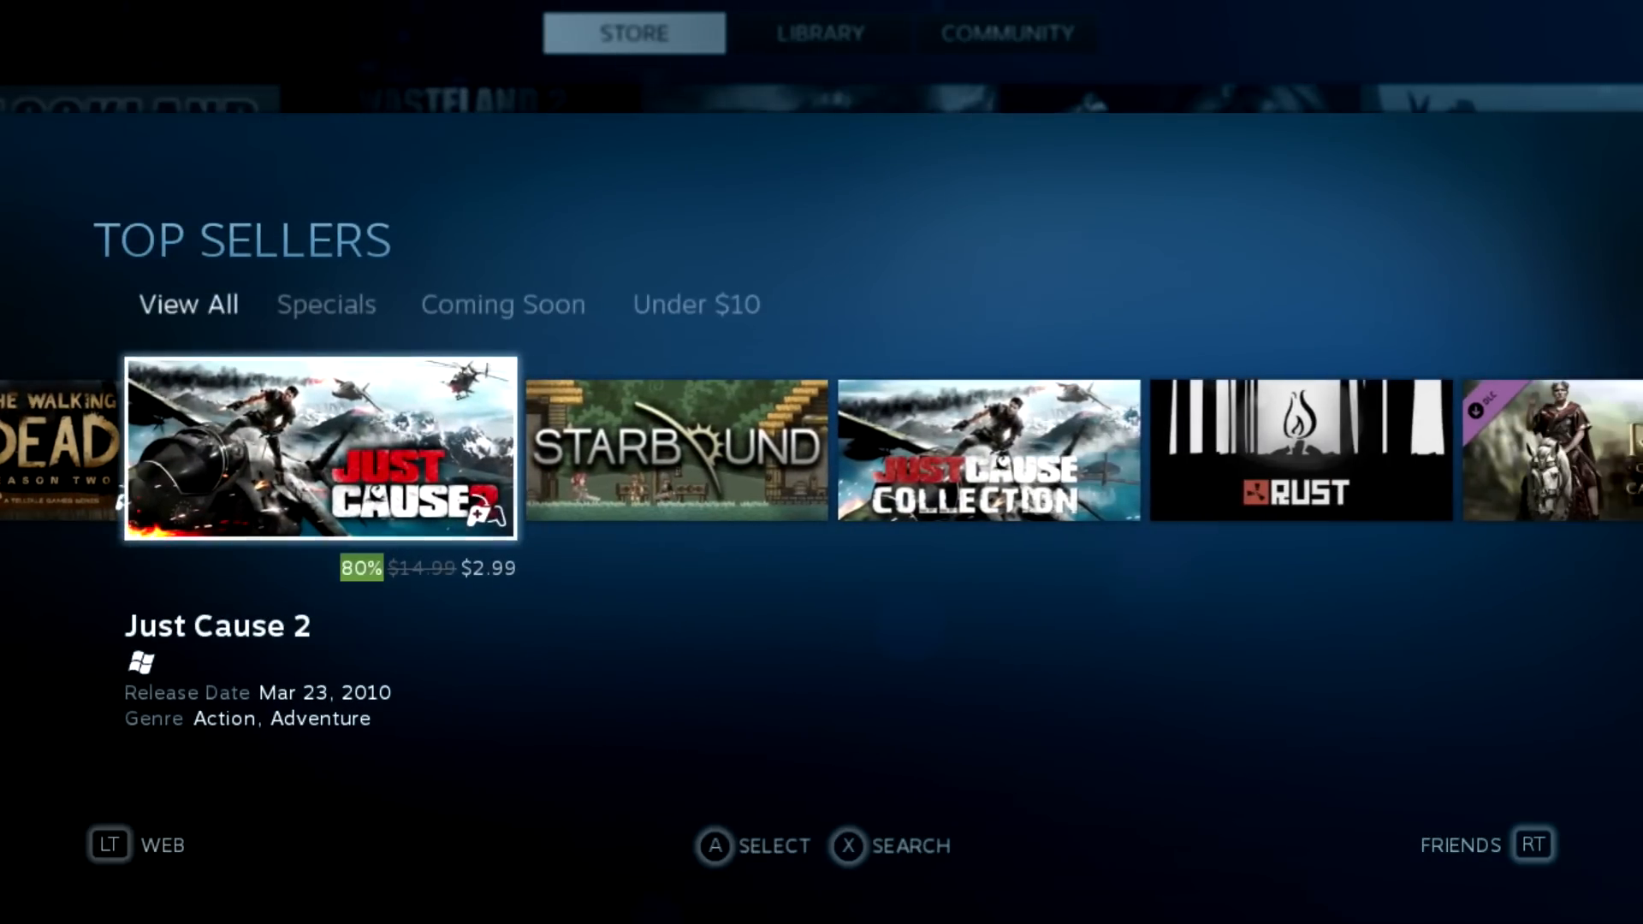
{"action": "left_click", "coordinate": [820, 34]}
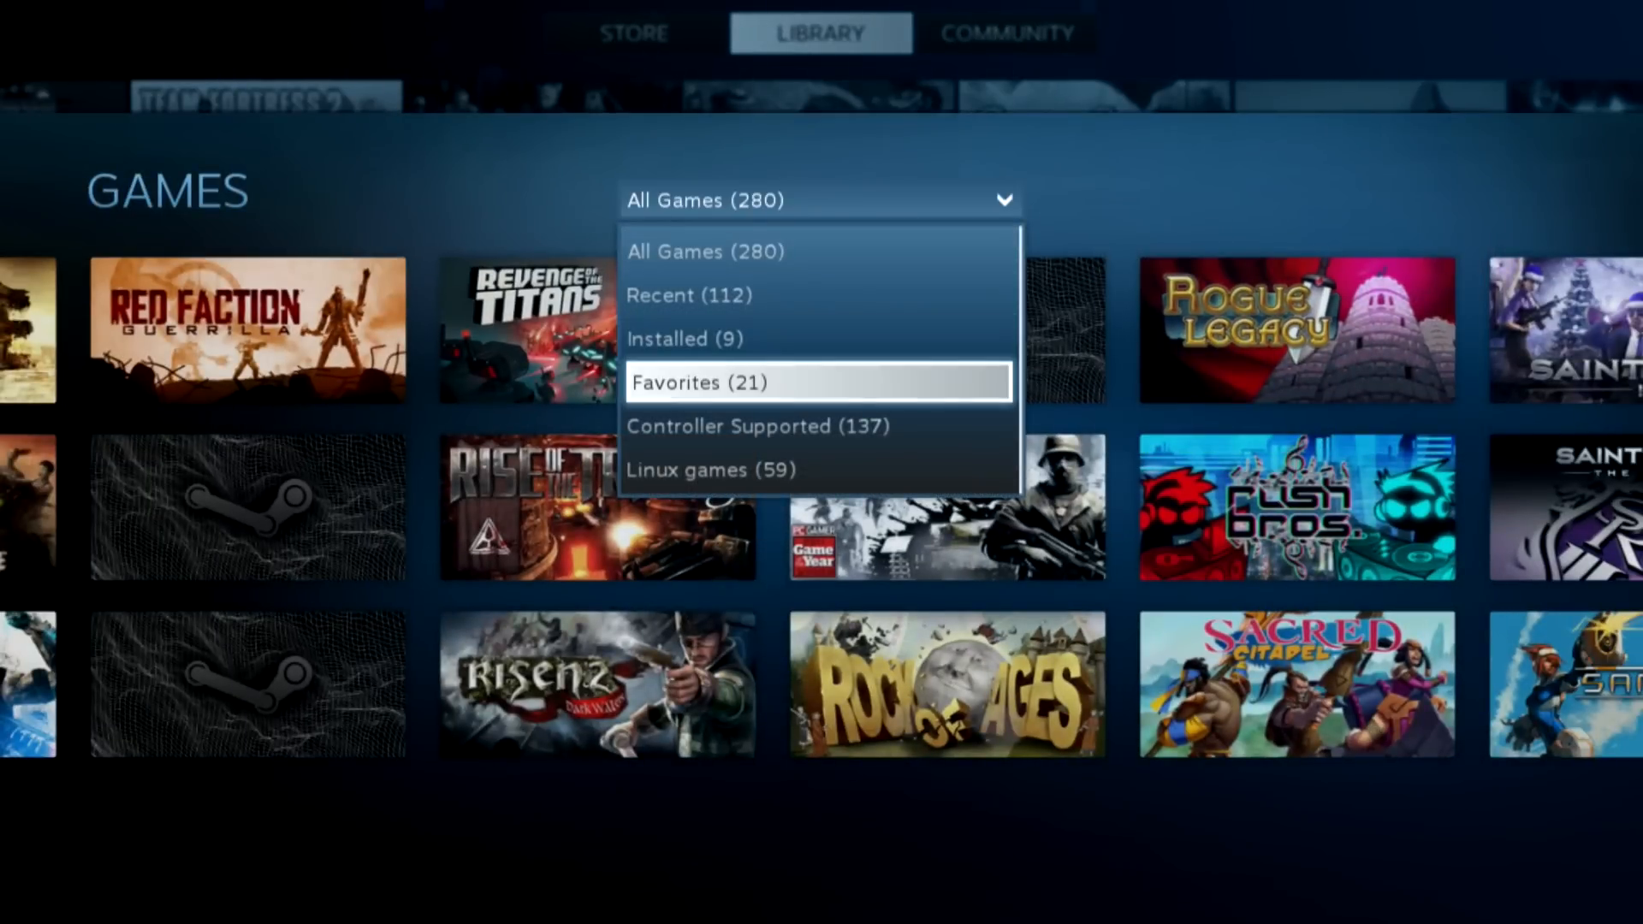
{"action": "left_click", "coordinate": [711, 469]}
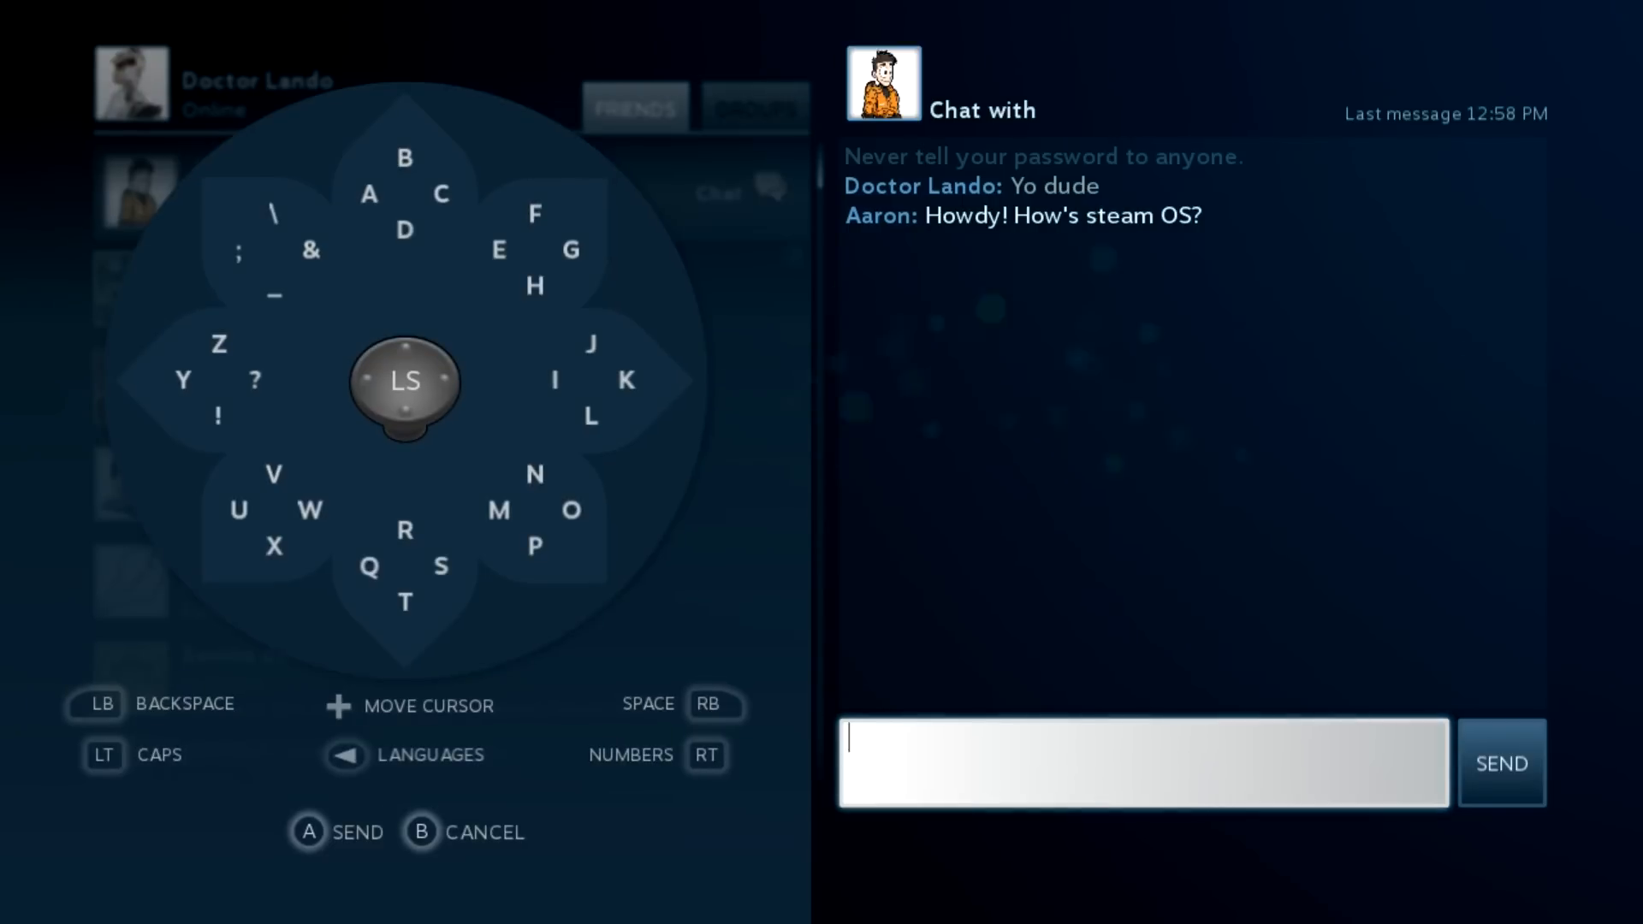
- Send the reply 'Great!' via the radial keyboard and return to the Store front page
{"action": "type", "text": "G"}
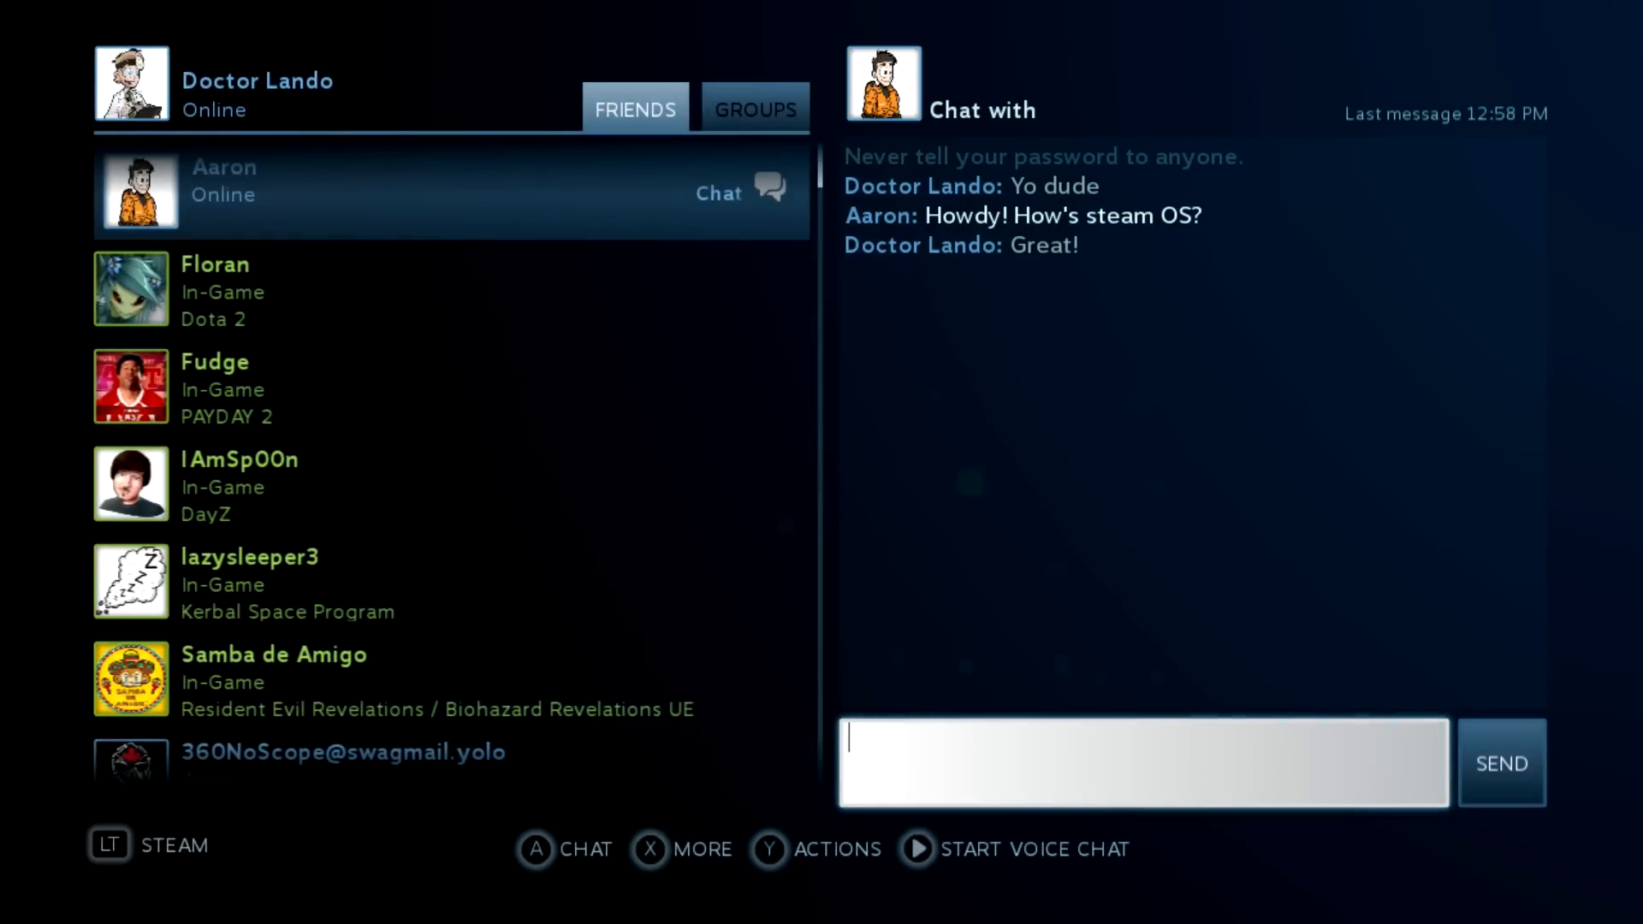
{"action": "left_click", "coordinate": [1143, 763]}
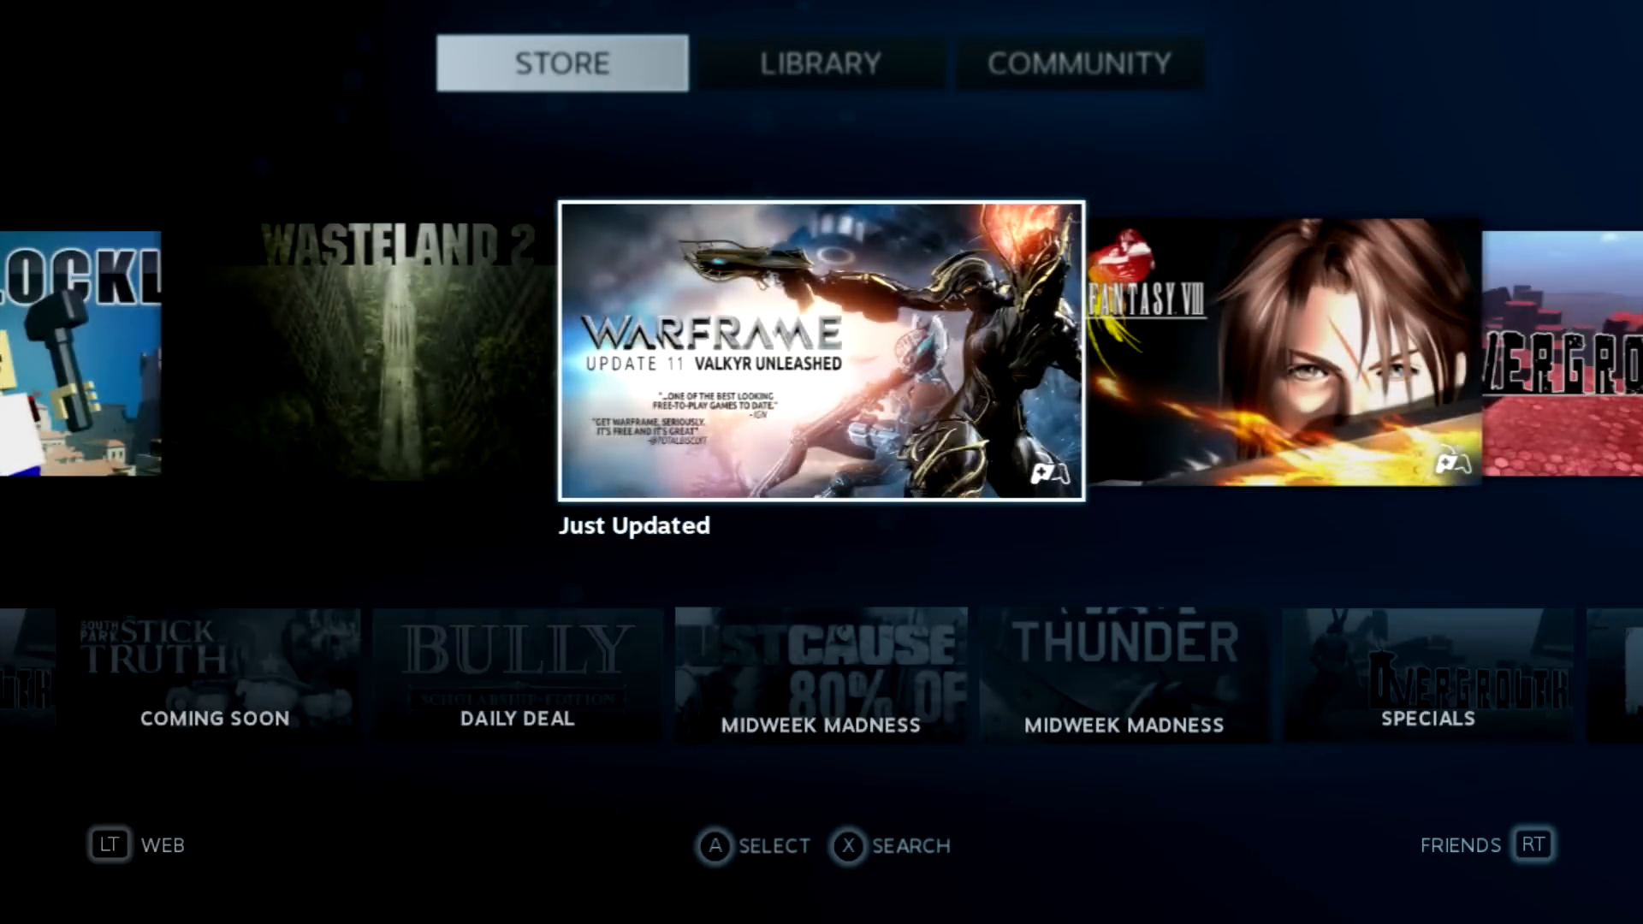
- View Just Cause 2's Midweek Madness page and community panel, then back out to the store
{"action": "left_click", "coordinate": [819, 356]}
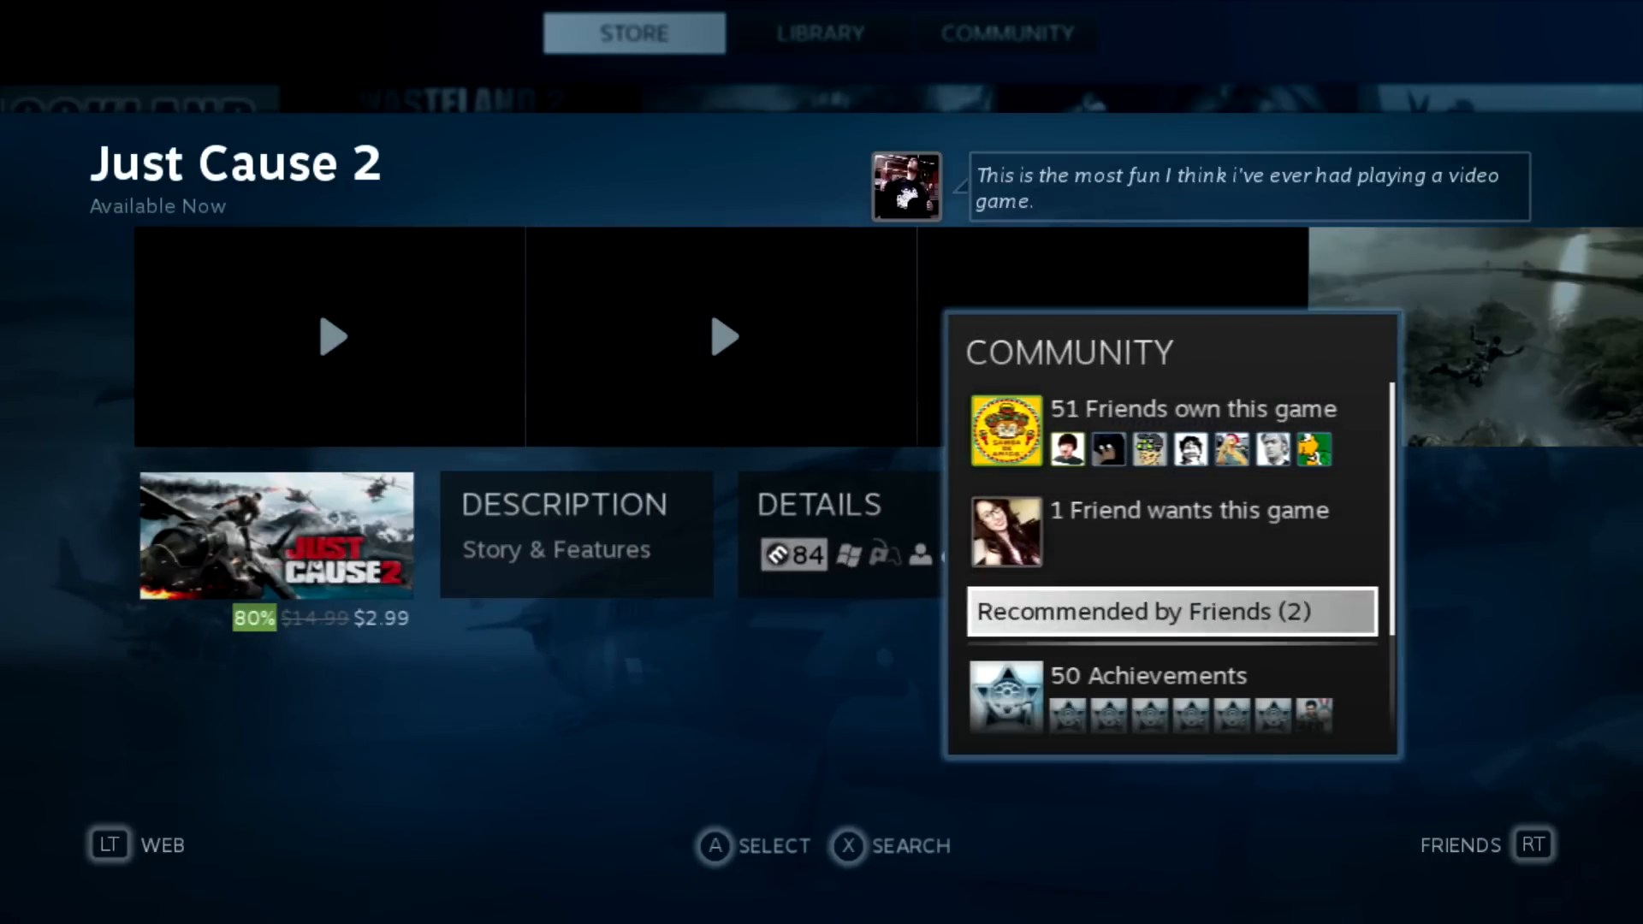
{"action": "left_click", "coordinate": [1169, 613]}
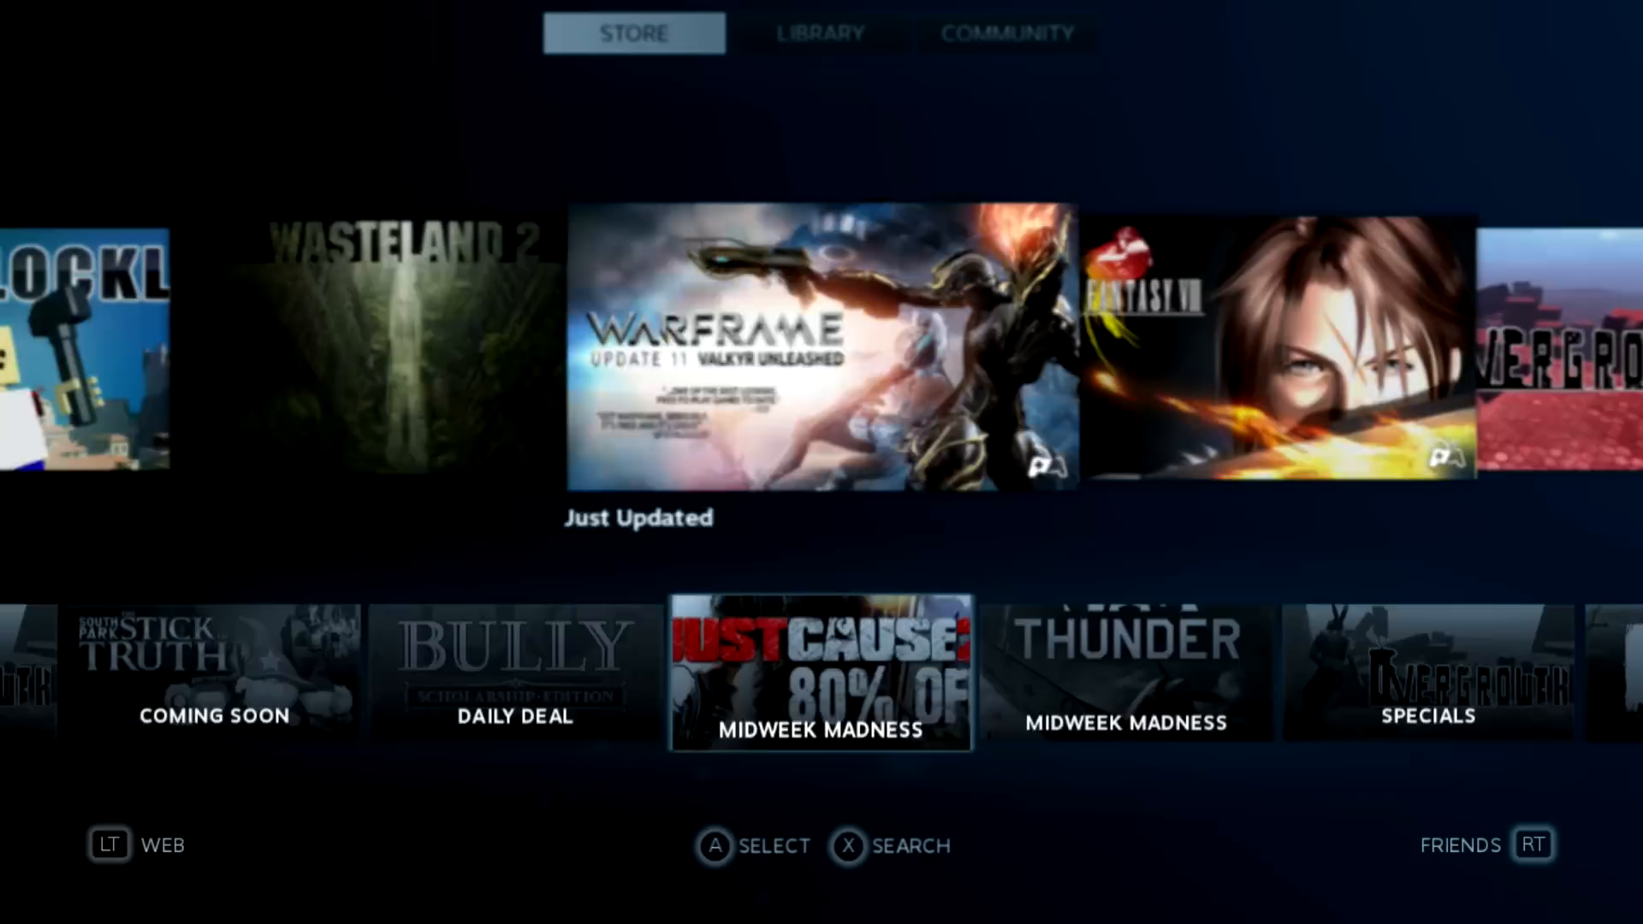
- Scroll right through the Top Sellers games list
{"action": "scroll", "scroll_direction": "right", "scroll_amount": 3}
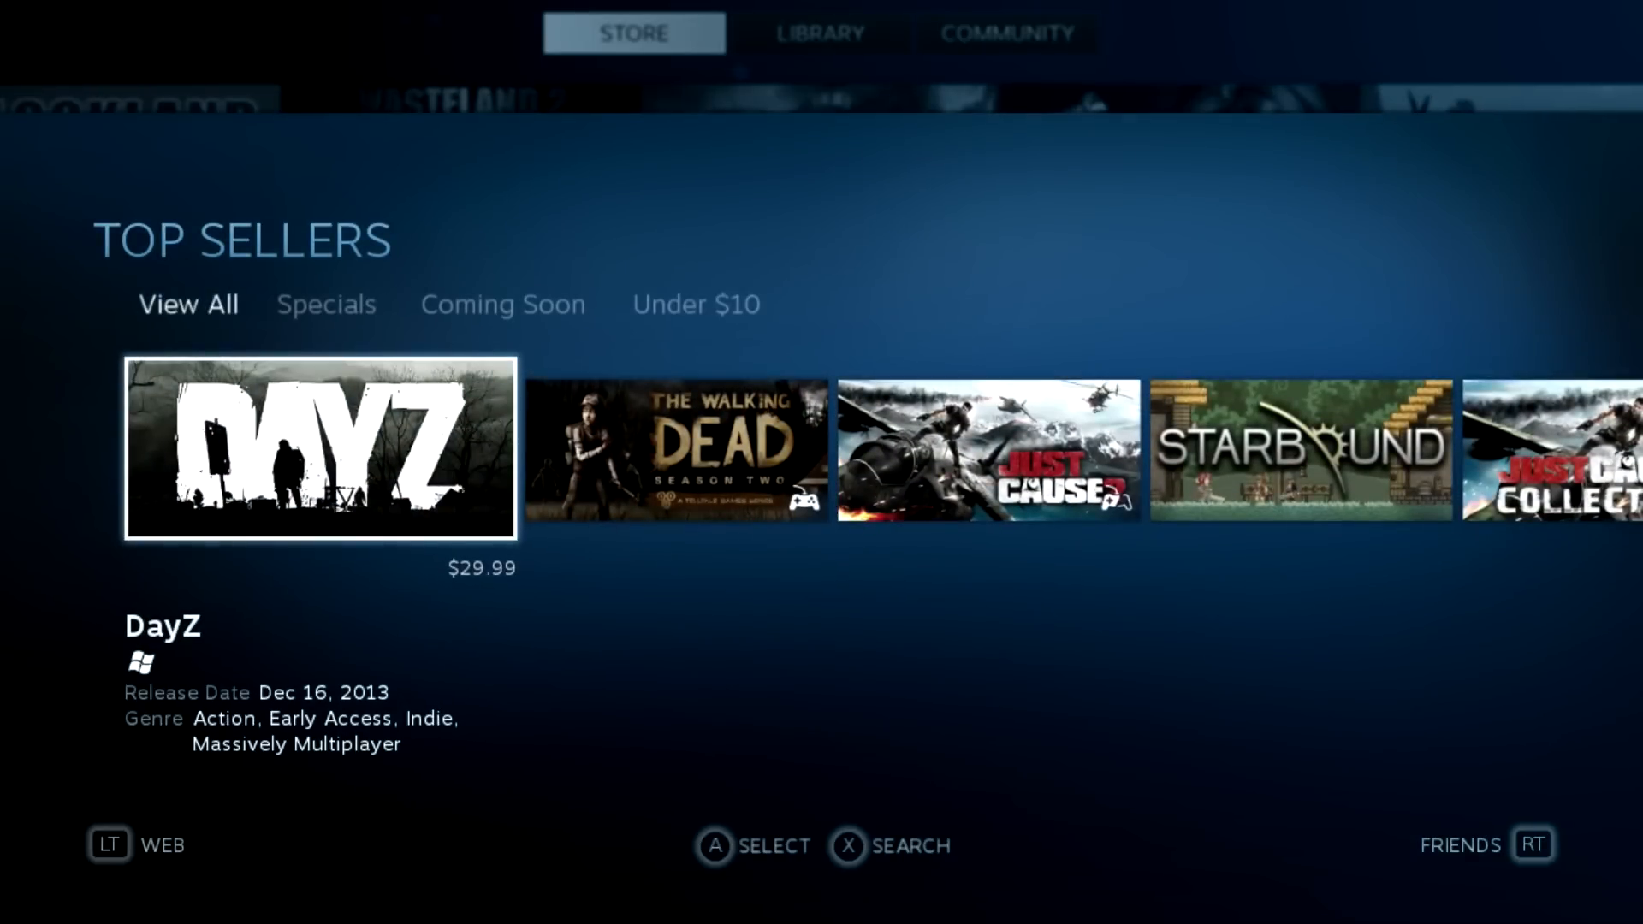
{"action": "scroll", "scroll_direction": "right", "scroll_amount": 3}
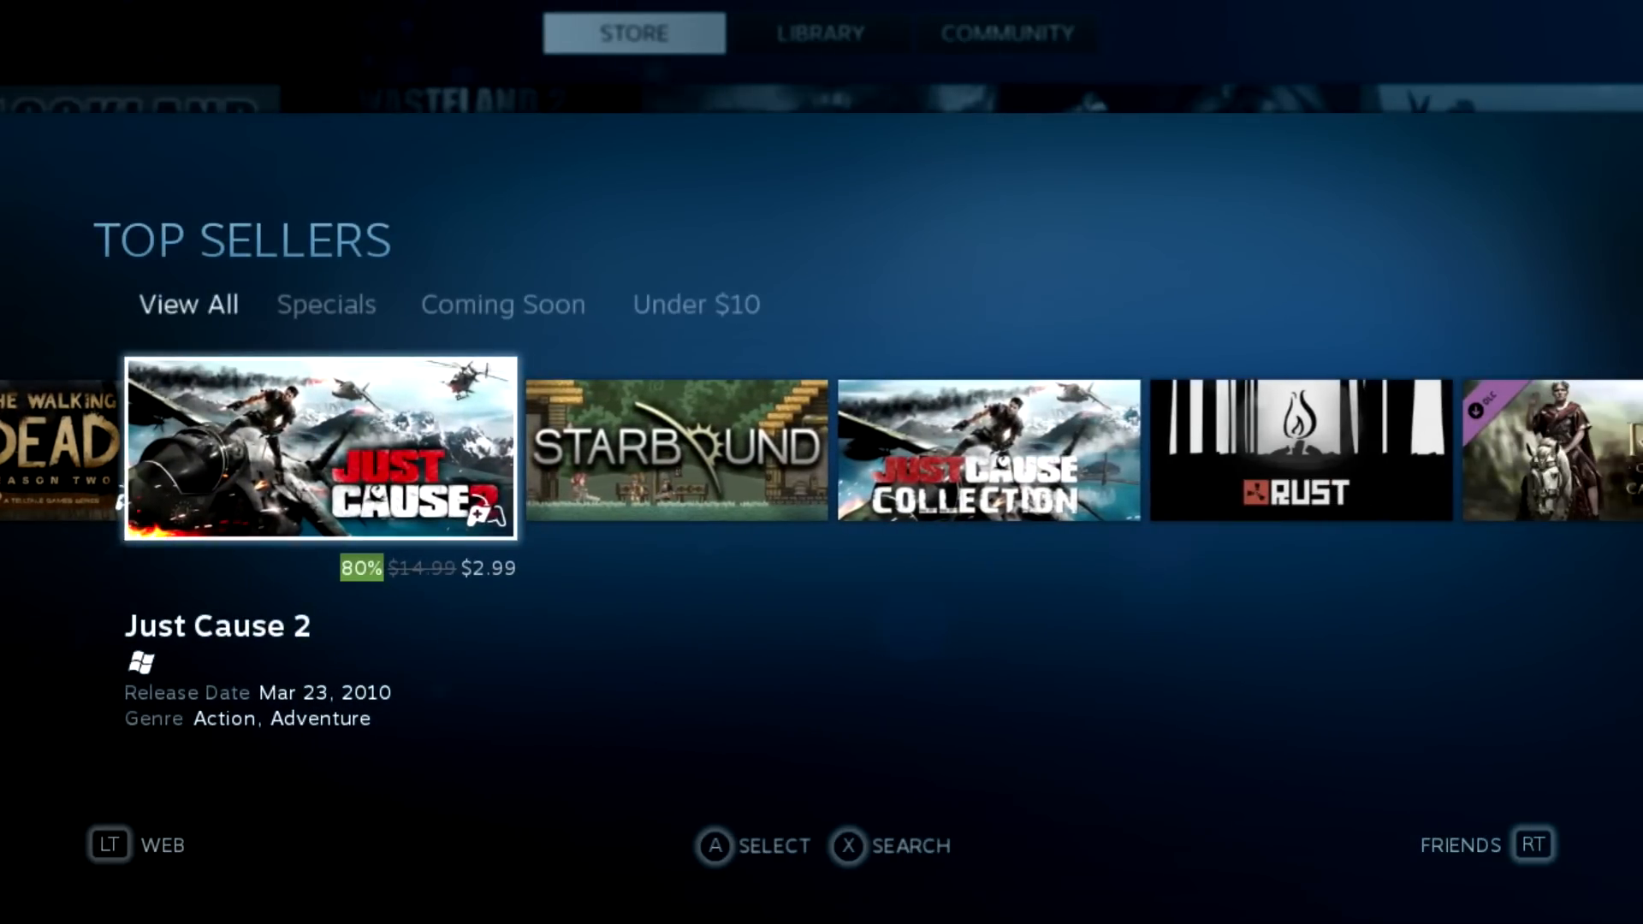
{"action": "scroll", "scroll_direction": "right", "scroll_amount": 3}
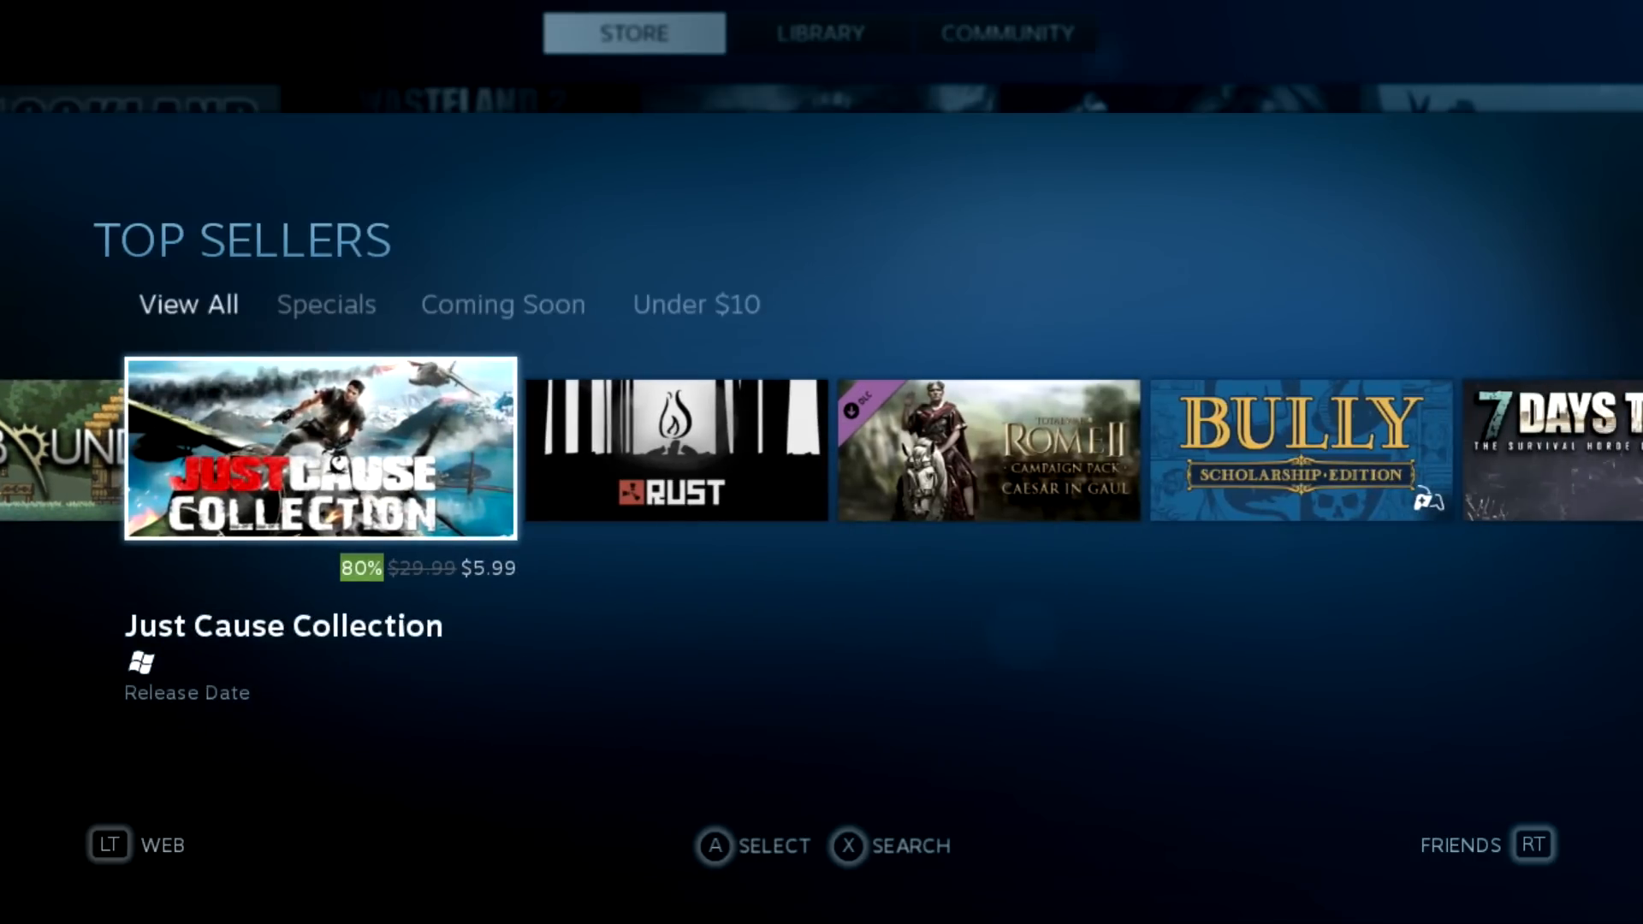
{"action": "scroll", "scroll_direction": "right", "scroll_amount": 3}
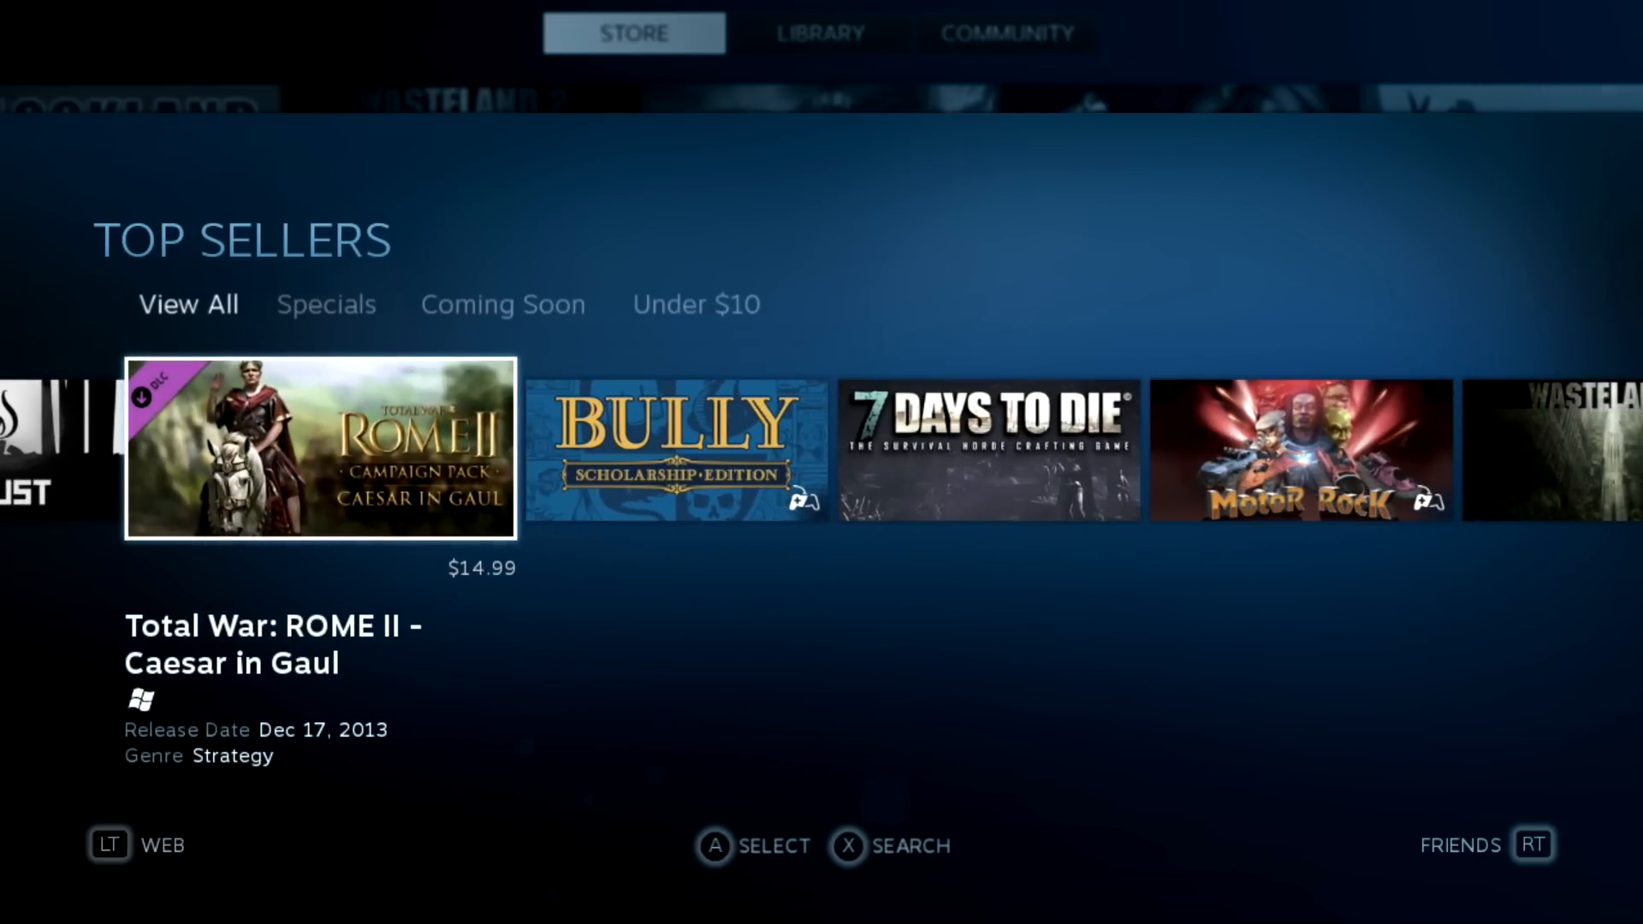